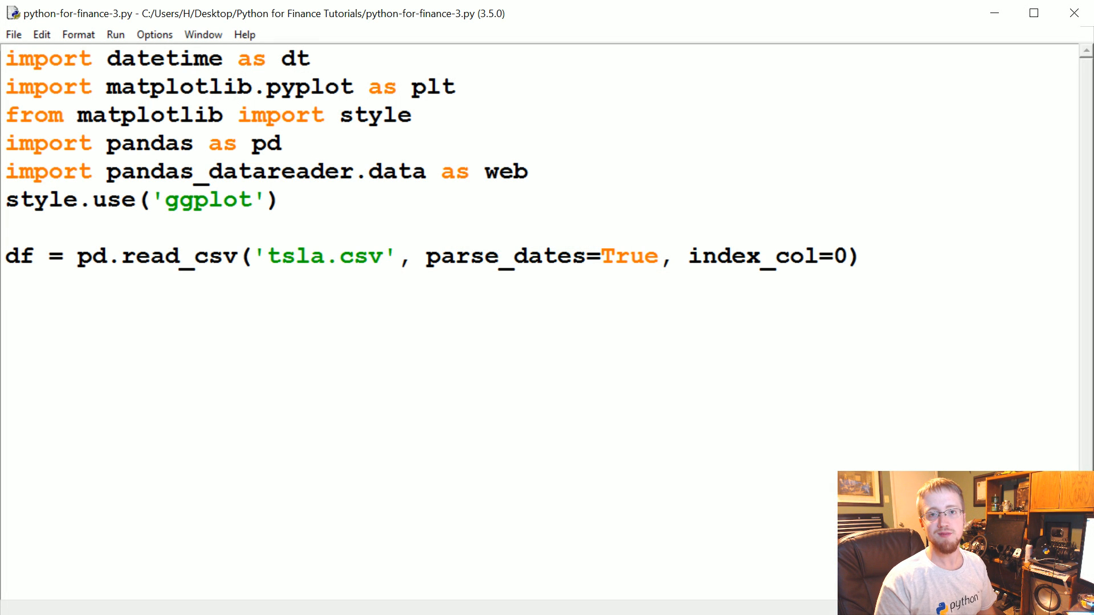
# Step: Start a new line assigning a new df['100ma'] column
pyautogui.press('Enter')
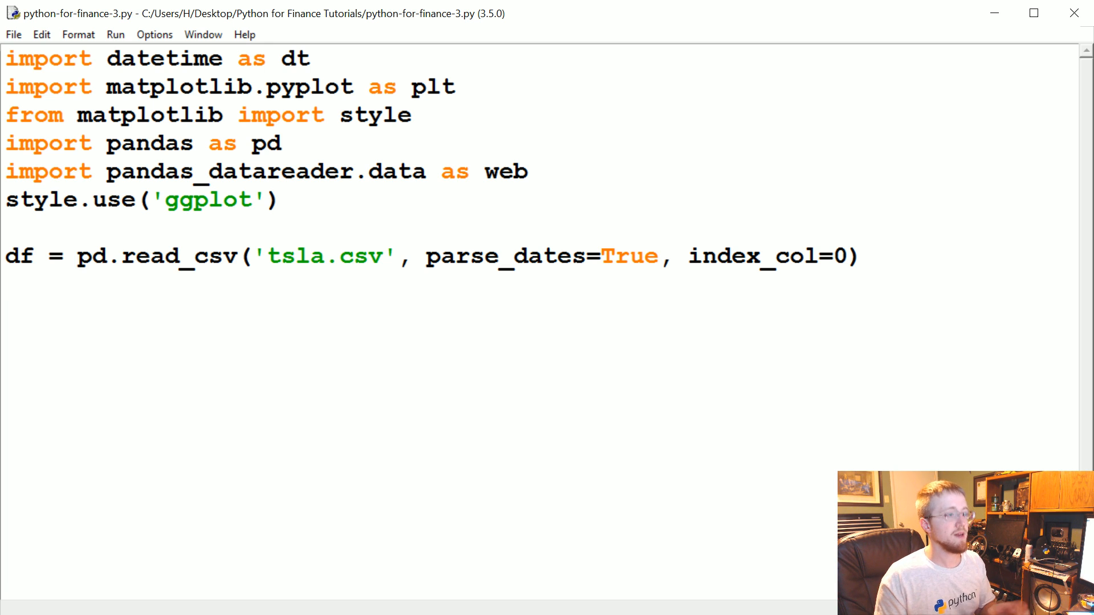
pyautogui.press('enter')
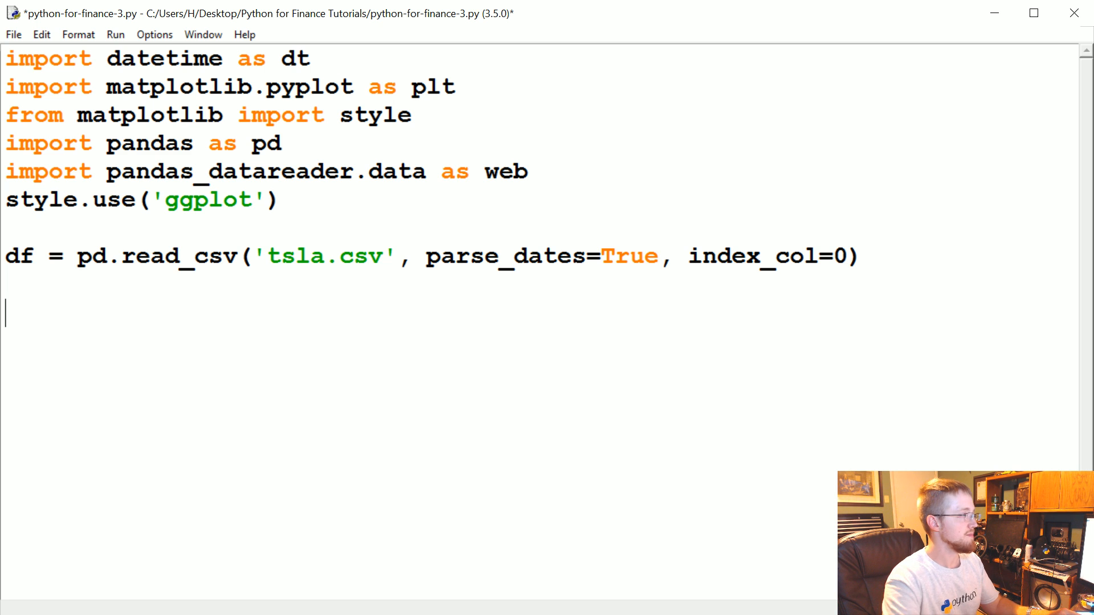
pyautogui.write('df')
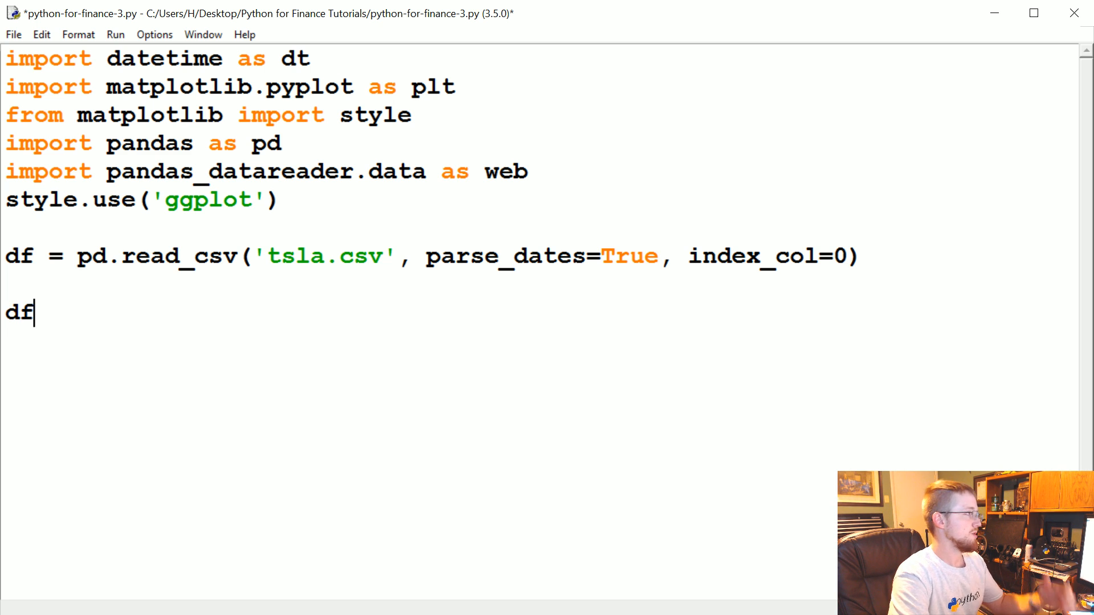
pyautogui.write('[]')
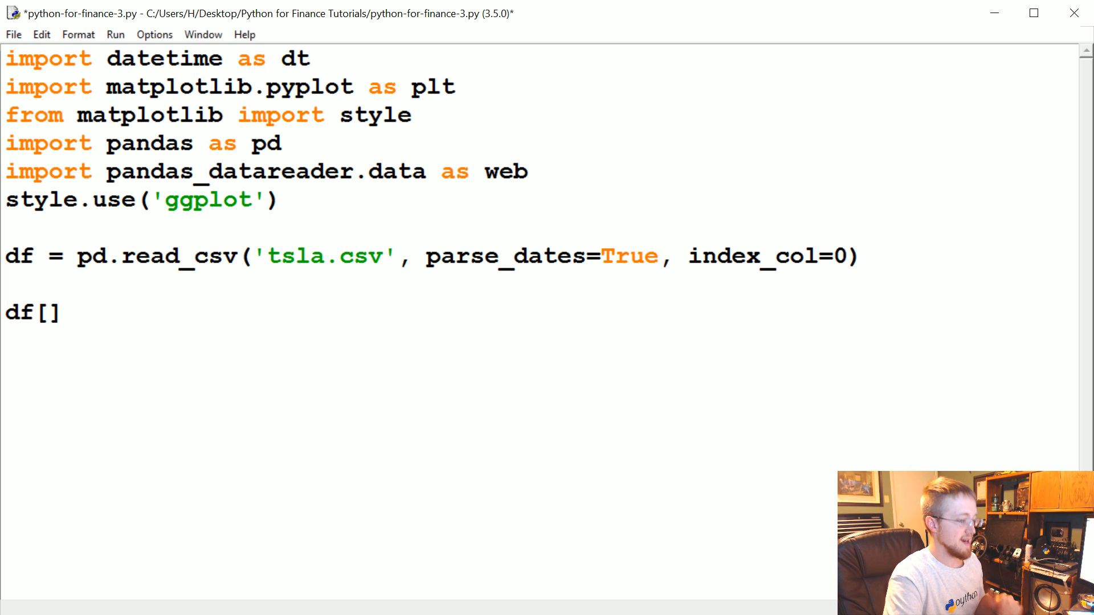
pyautogui.write("''")
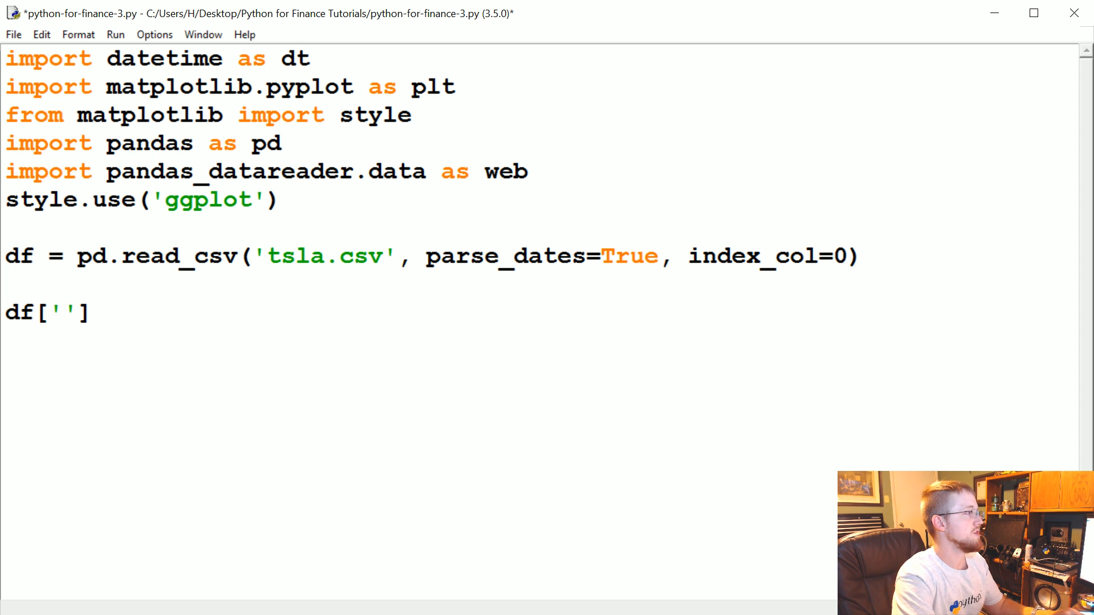
pyautogui.write('100ma')
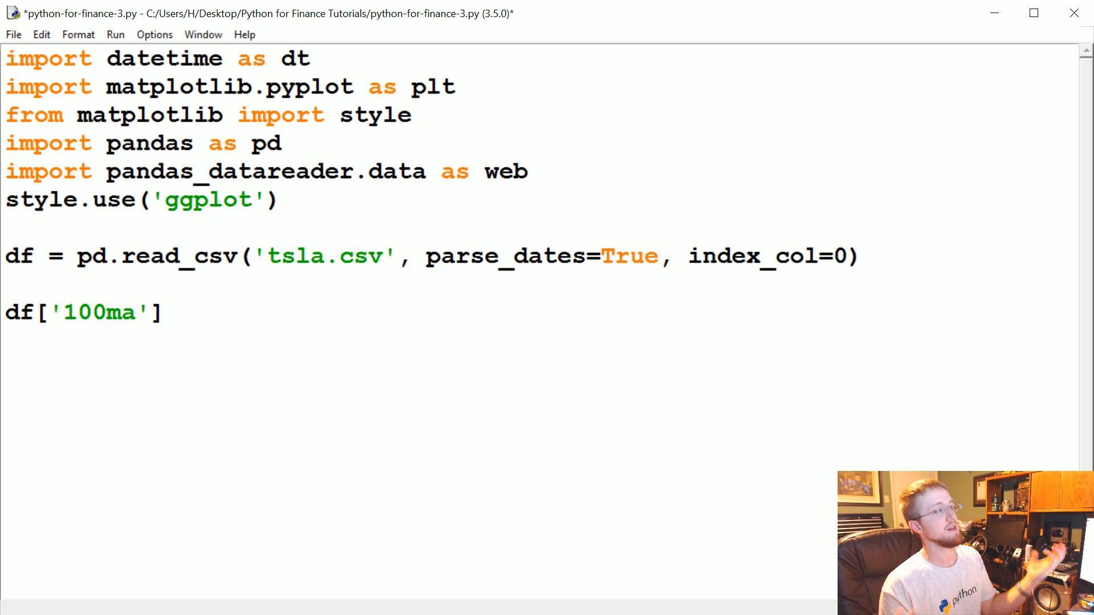
pyautogui.click(136, 312)
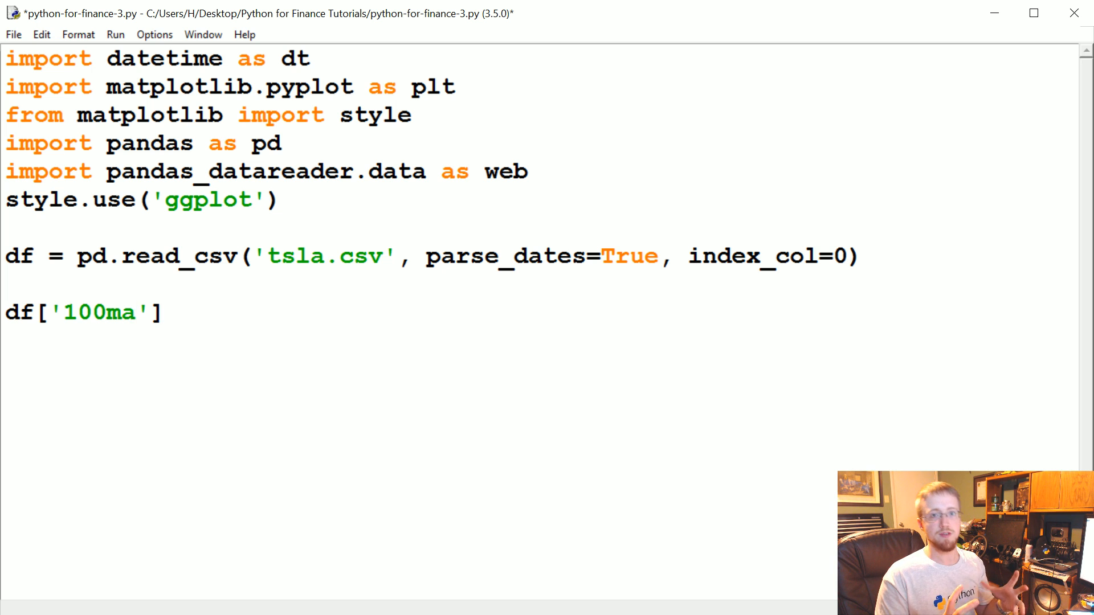
pyautogui.click(132, 312)
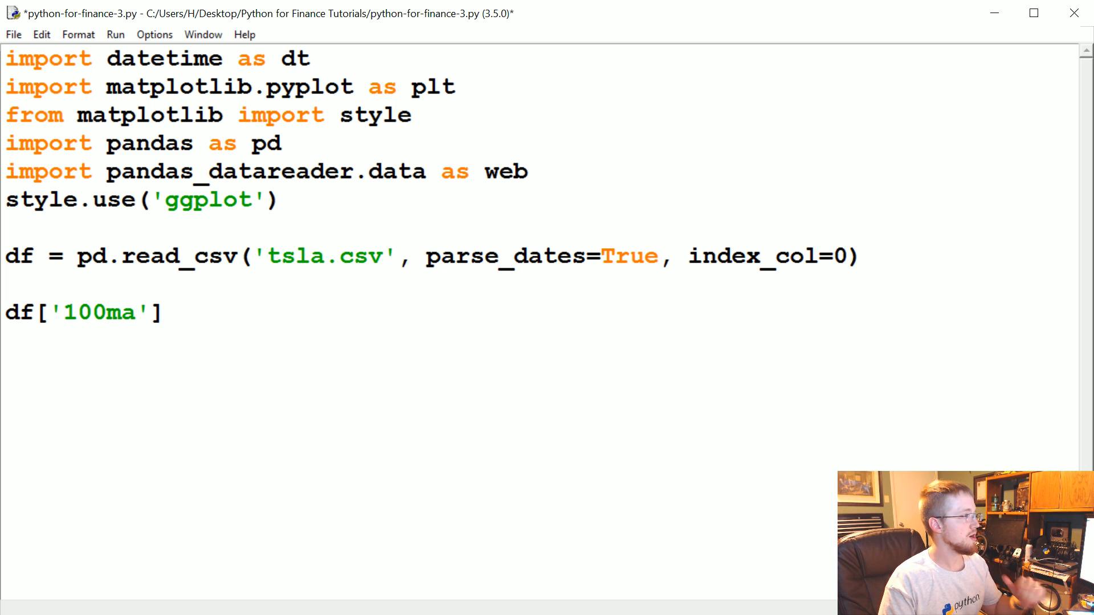
pyautogui.click(164, 312)
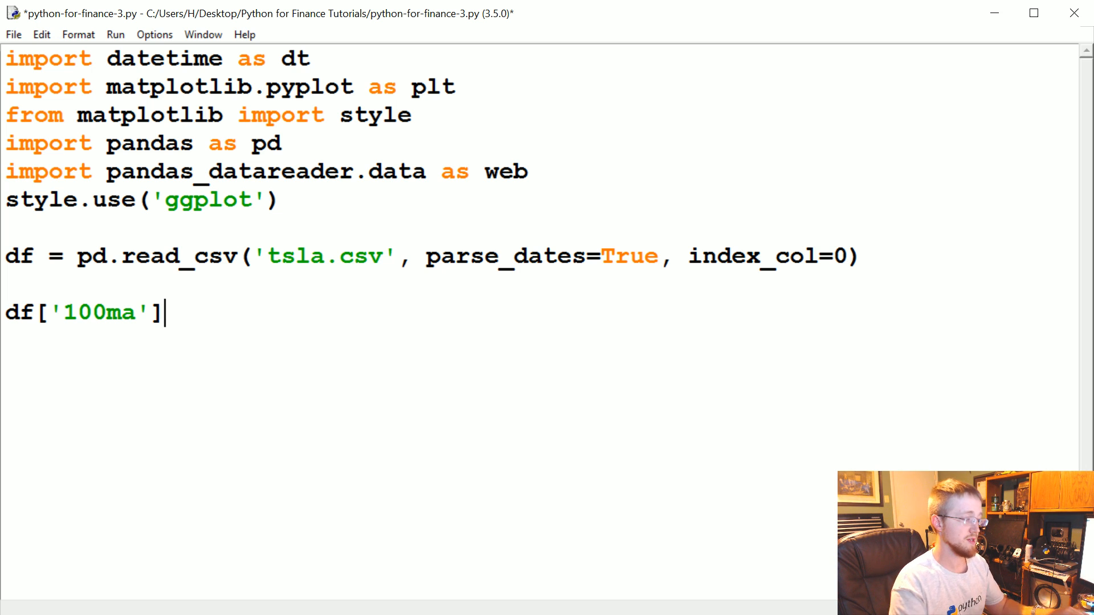
# Step: Set 100ma to df['Adj Close'].rolling(window=100).mean()
pyautogui.write('=')
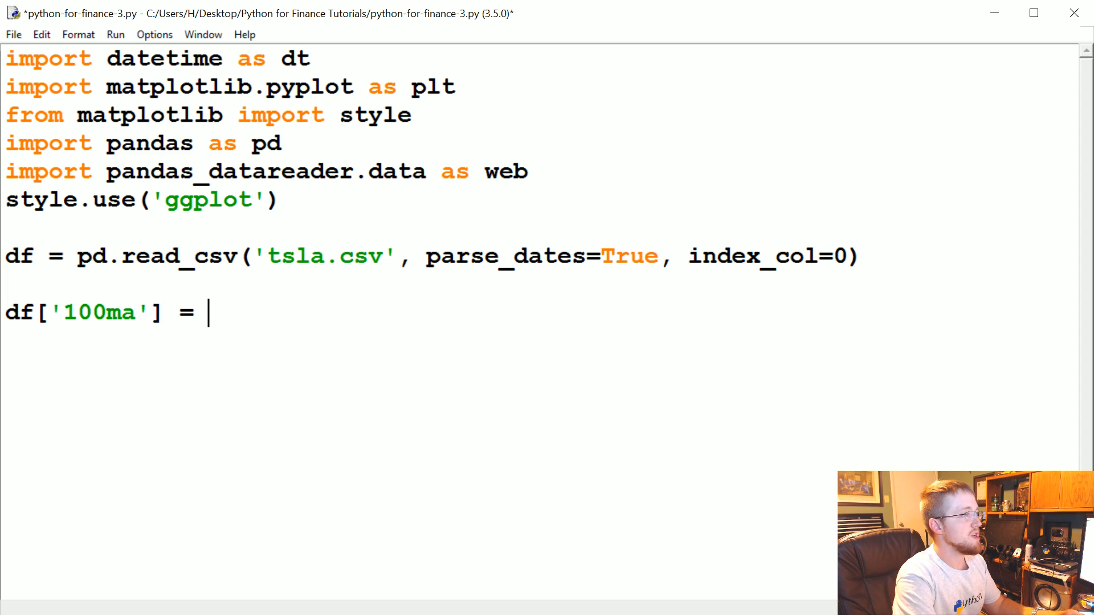
pyautogui.write("df['']")
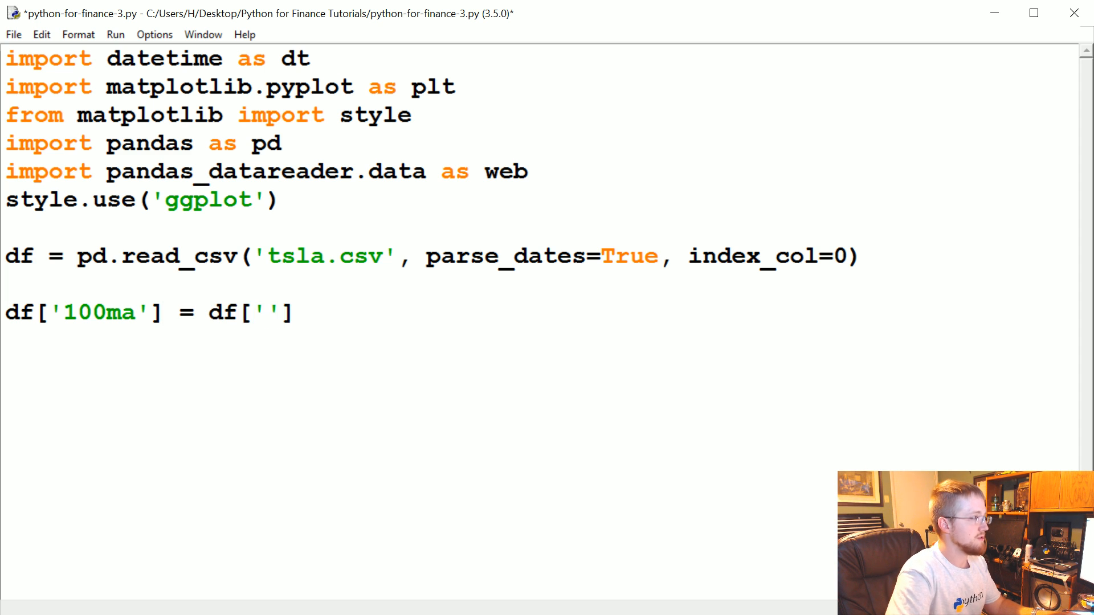
pyautogui.write('Adj Close')
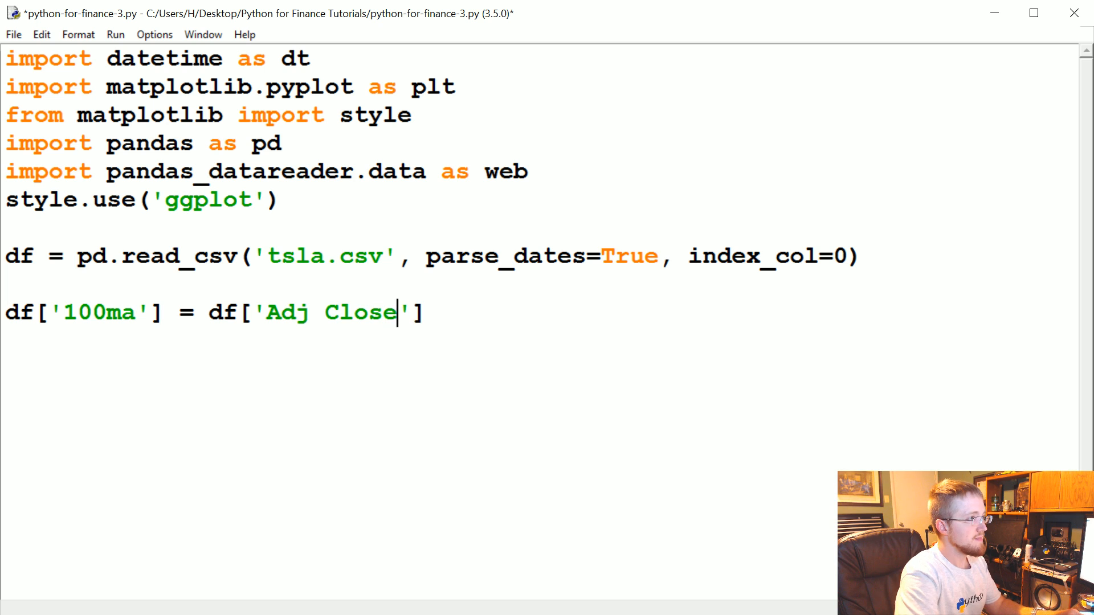
pyautogui.write('.rolling')
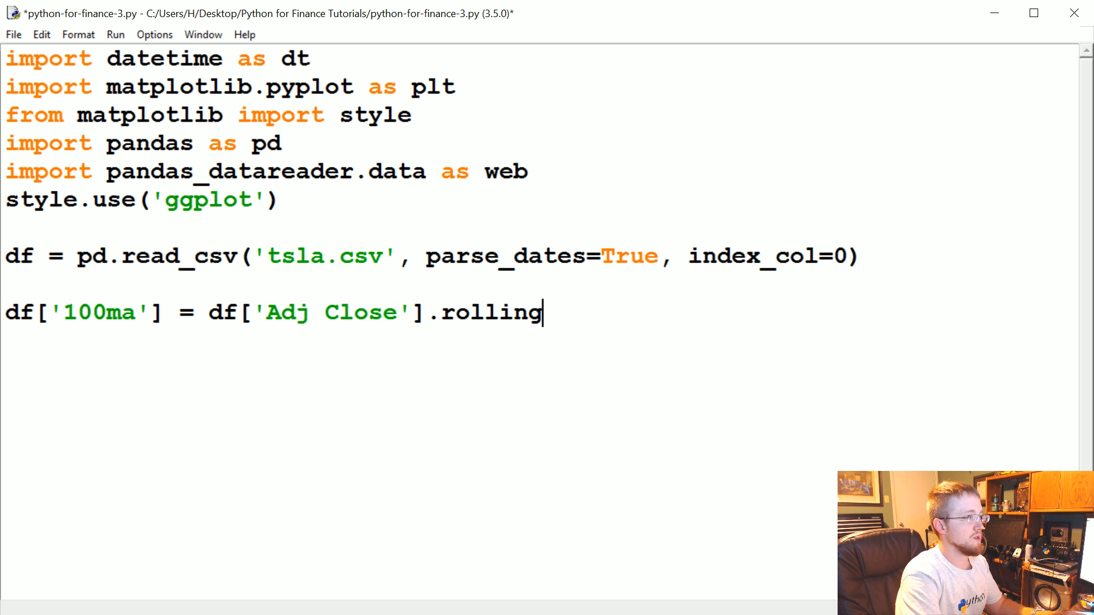
pyautogui.write('(window=10')
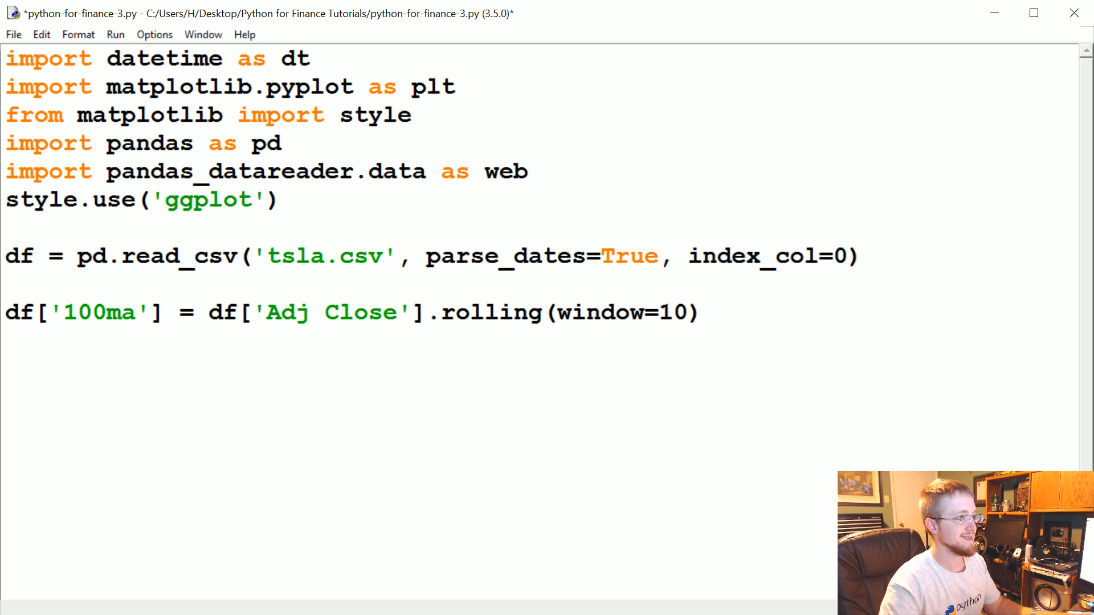
pyautogui.write('0')
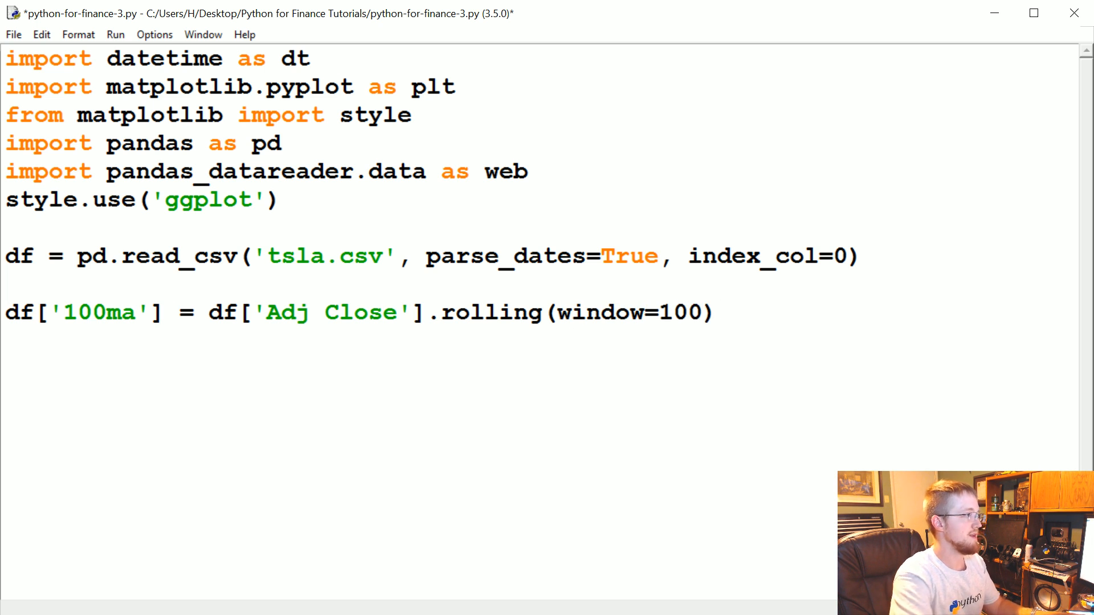
pyautogui.write('.mean')
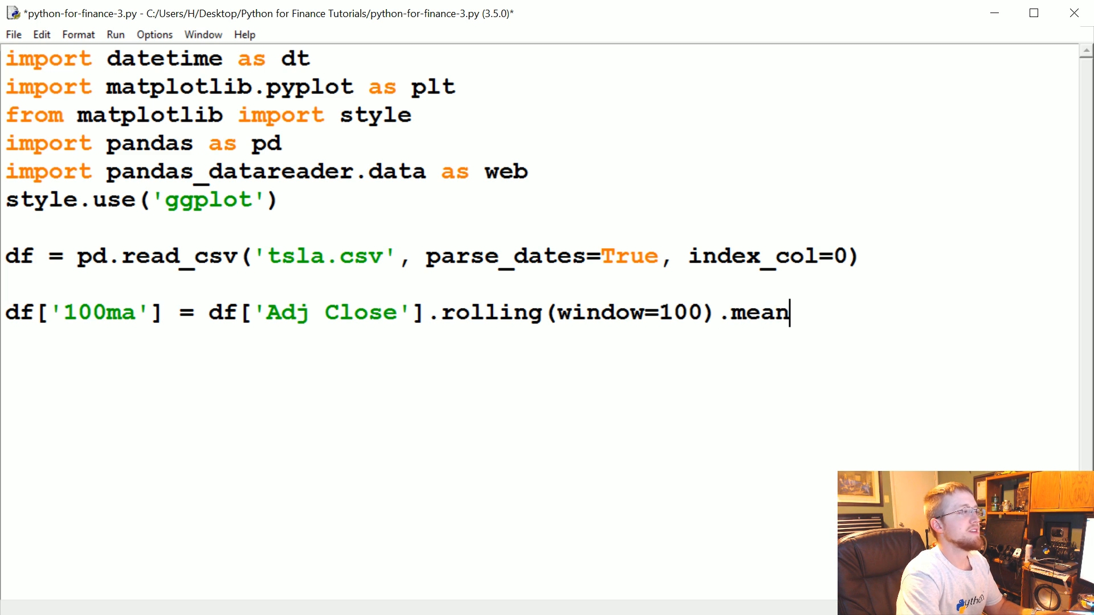
pyautogui.write('()')
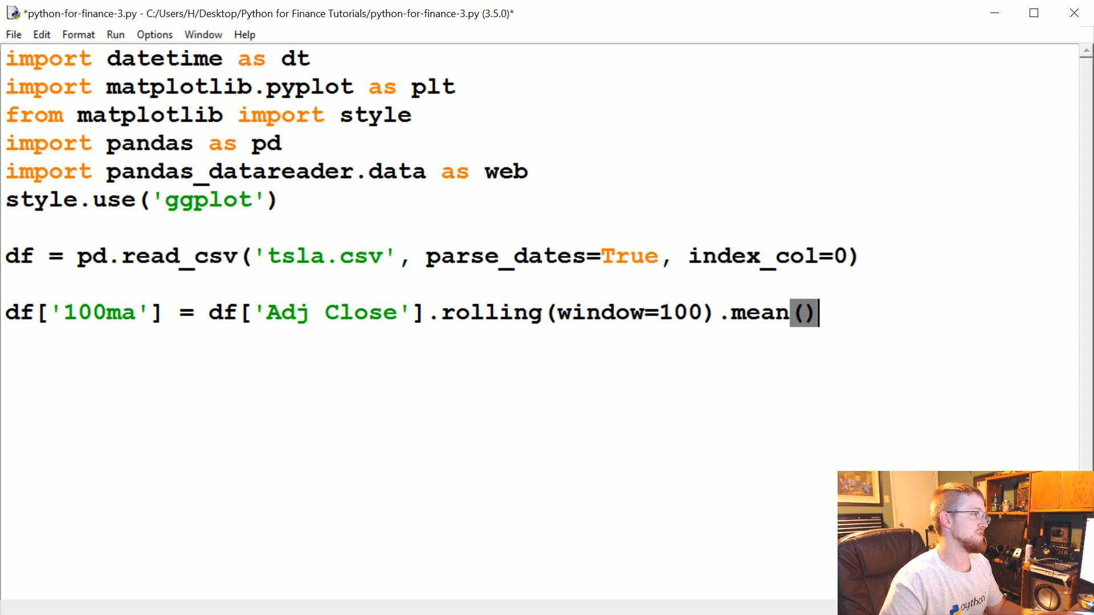
pyautogui.write('sum')
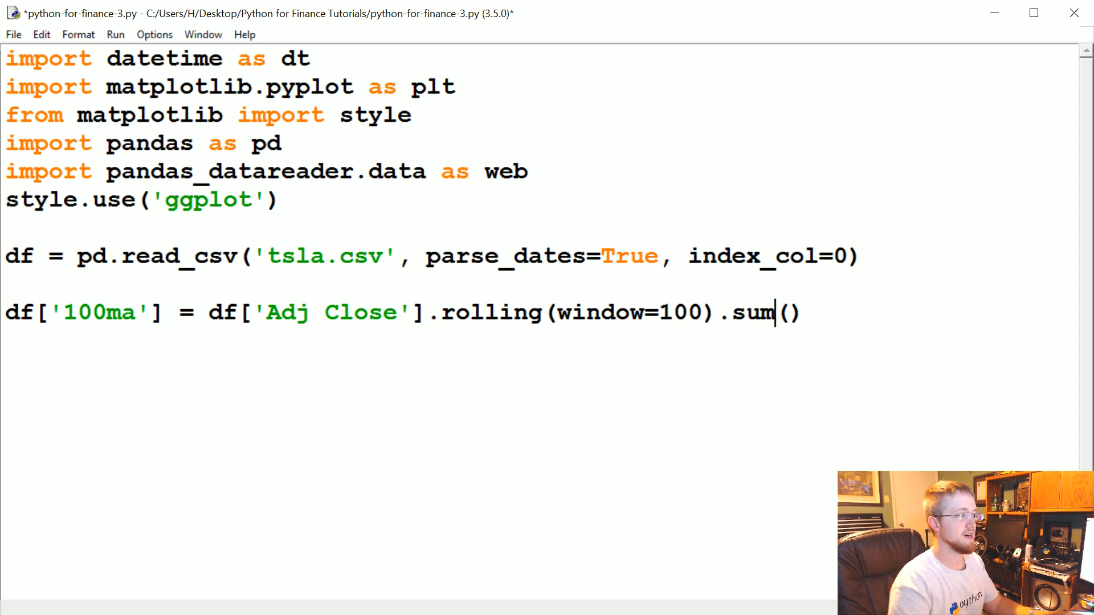
pyautogui.write('mean')
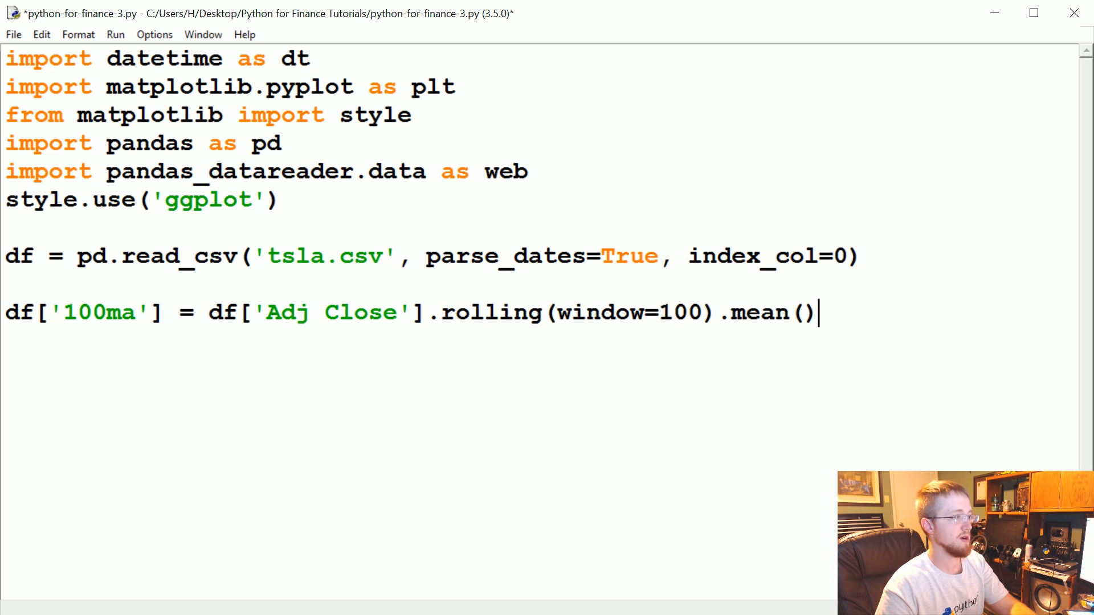
pyautogui.write('\\')
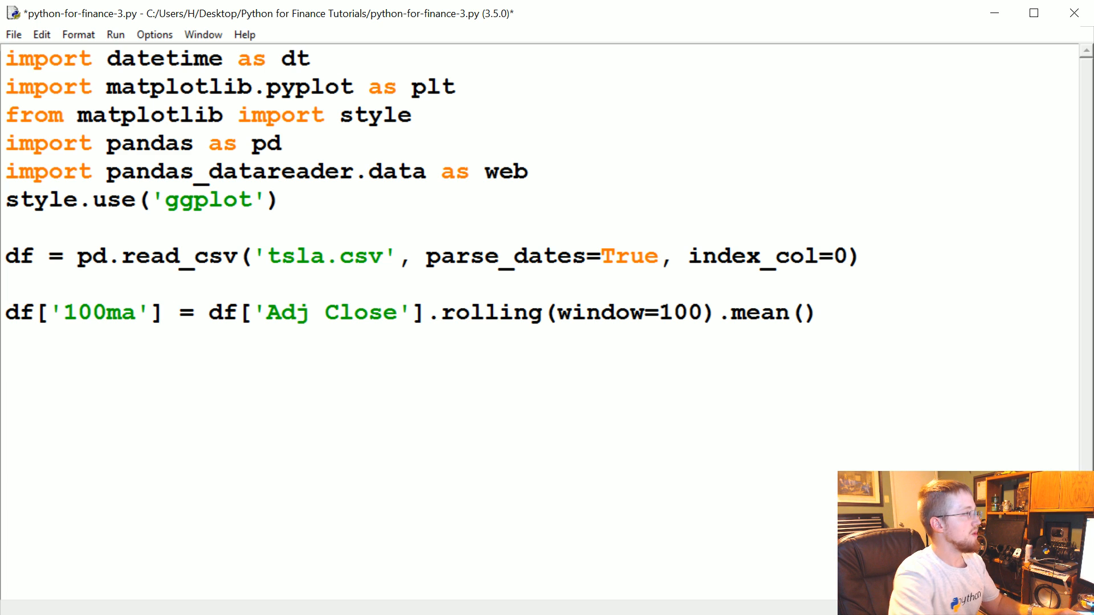
# Step: Print df.head() and run the script to view the new 100ma column in the shell
pyautogui.write('print(df.head)')
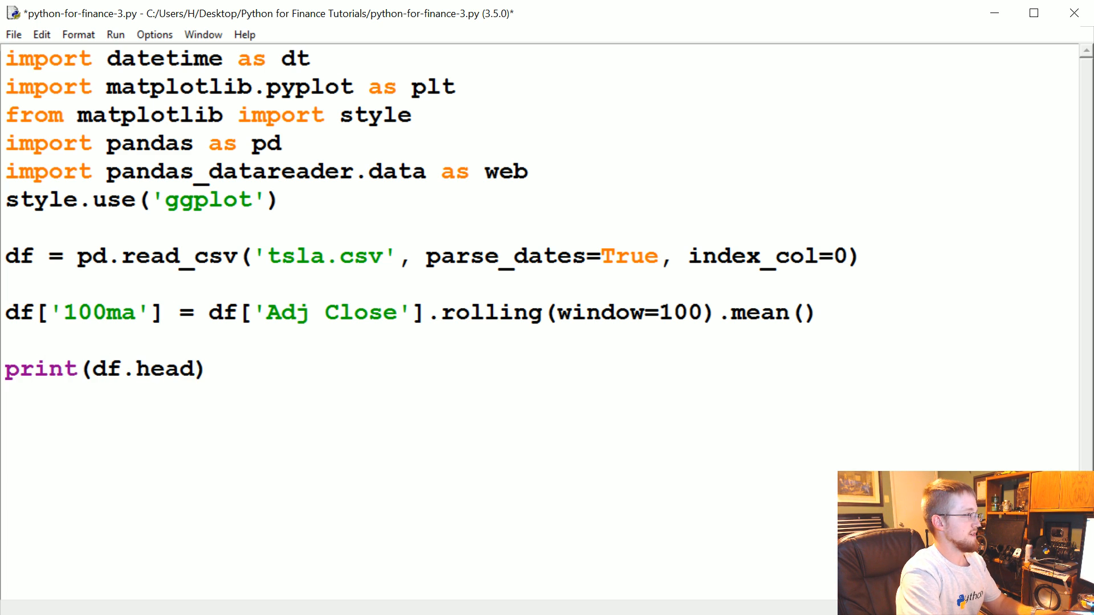
pyautogui.press('F5')
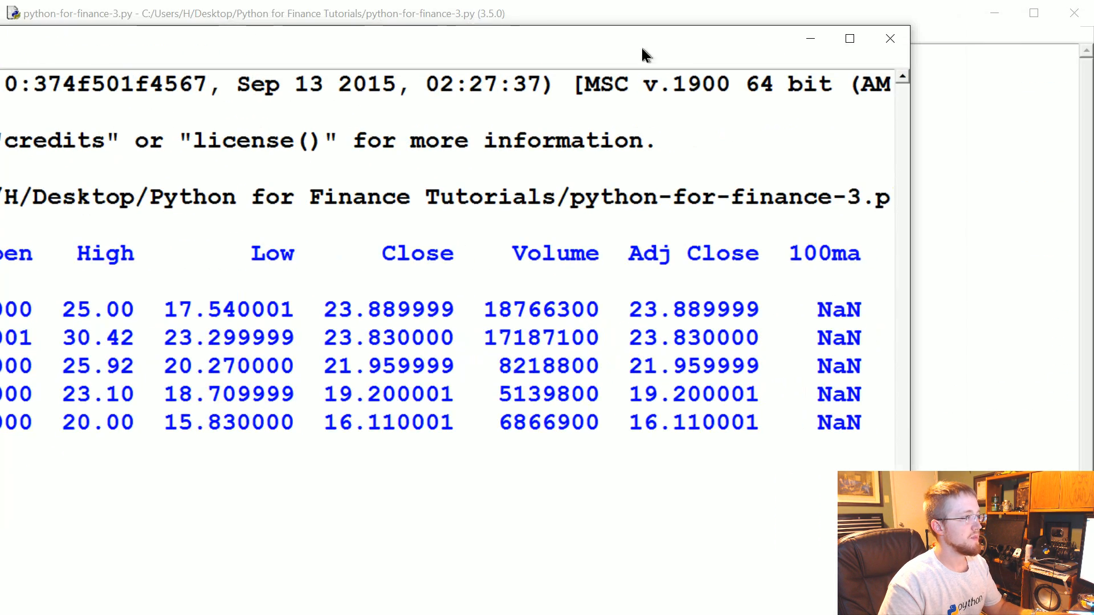
pyautogui.doubleClick(838, 310)
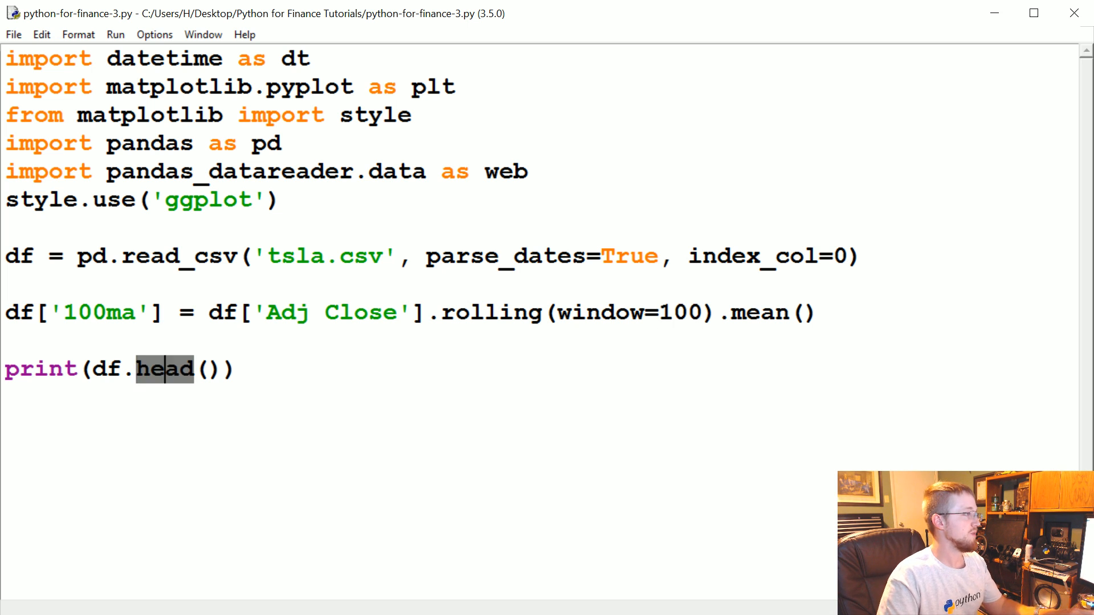
# Step: Change the print to df.tail() and rerun the script
pyautogui.write('tail')
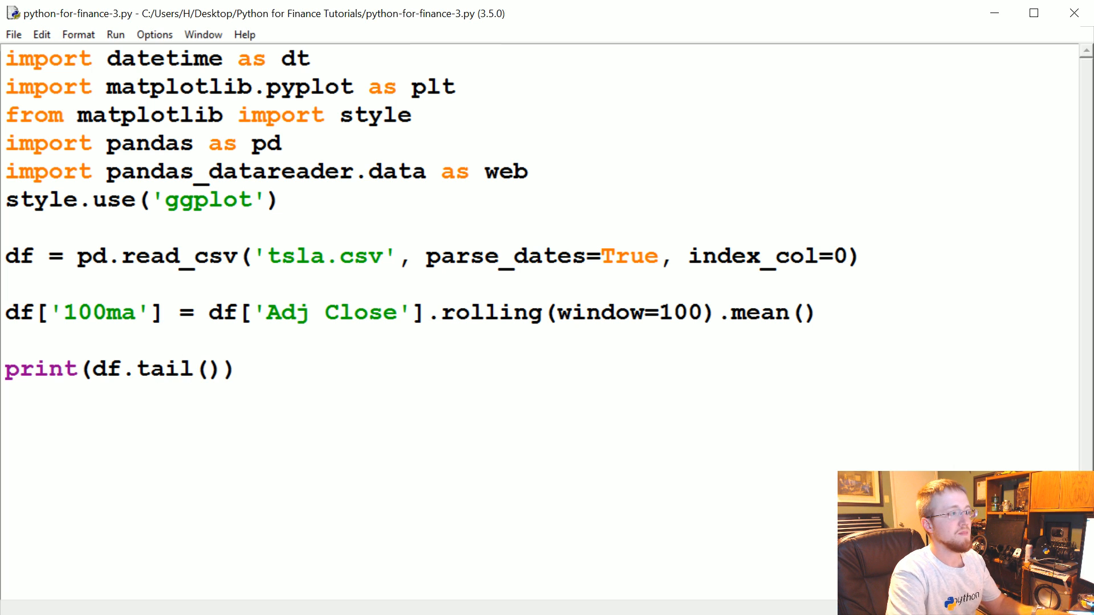
pyautogui.press('F5')
pyautogui.write('#')
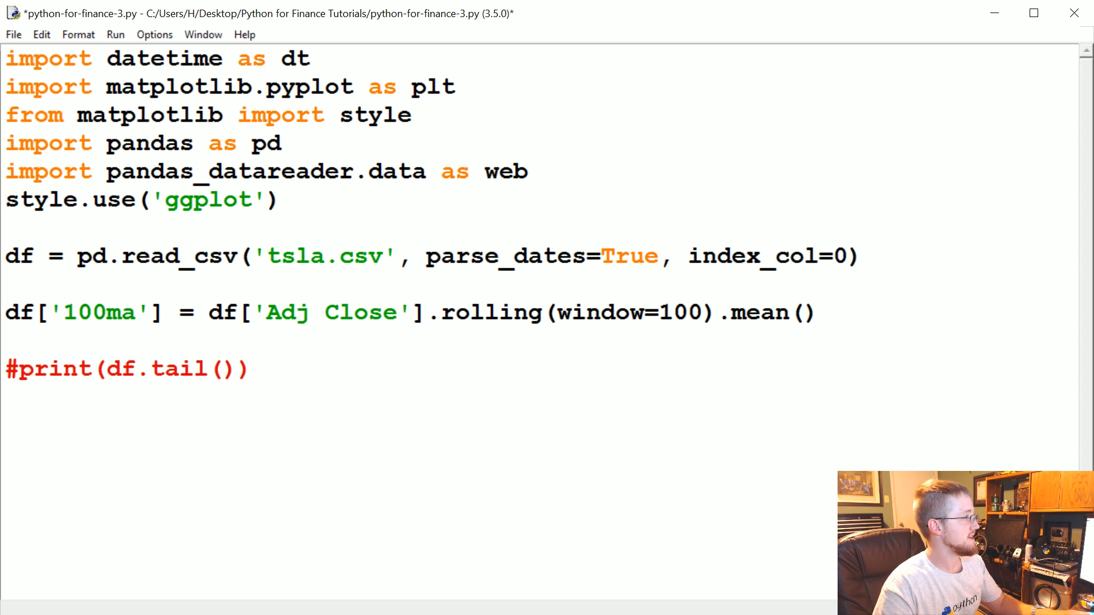
# Step: Add df.dropna(inplace=True) before the print so rows with missing values are dropped
pyautogui.write('df.dropna(')
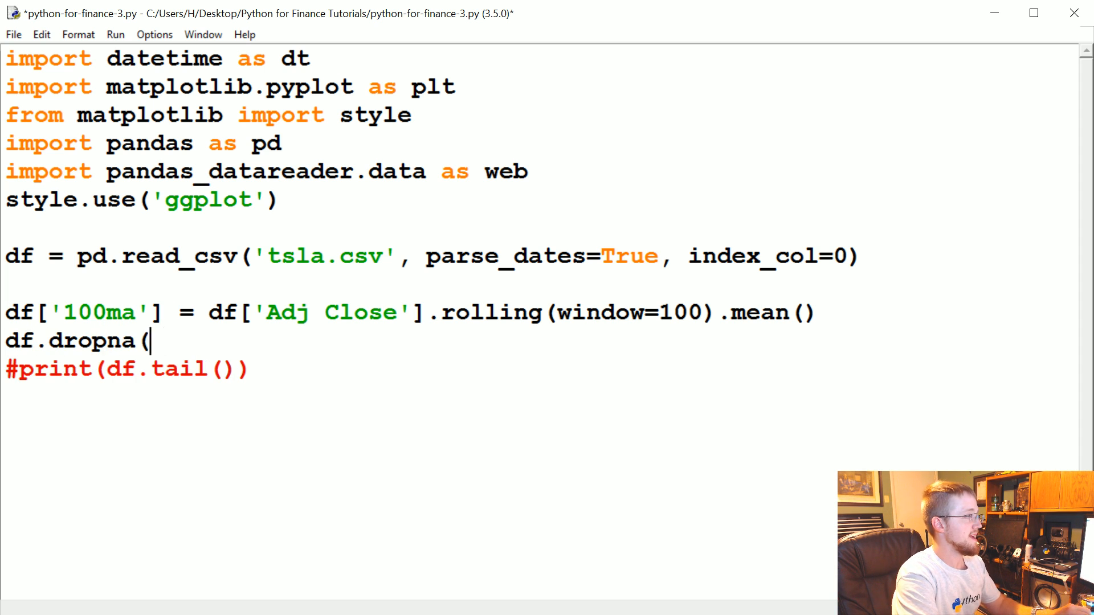
pyautogui.write('inplace=T')
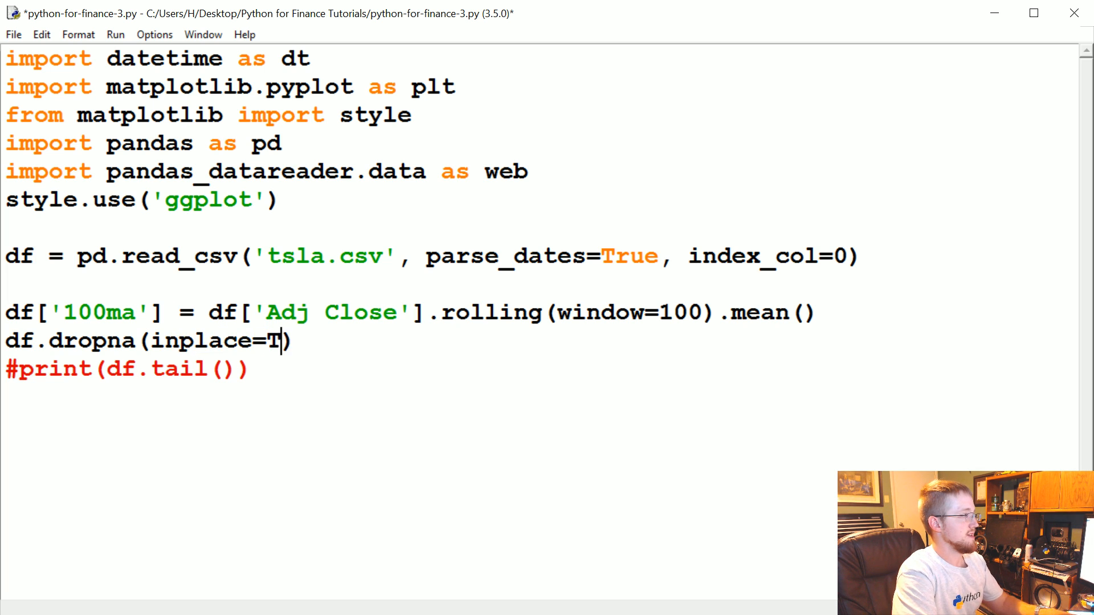
pyautogui.write('rue')
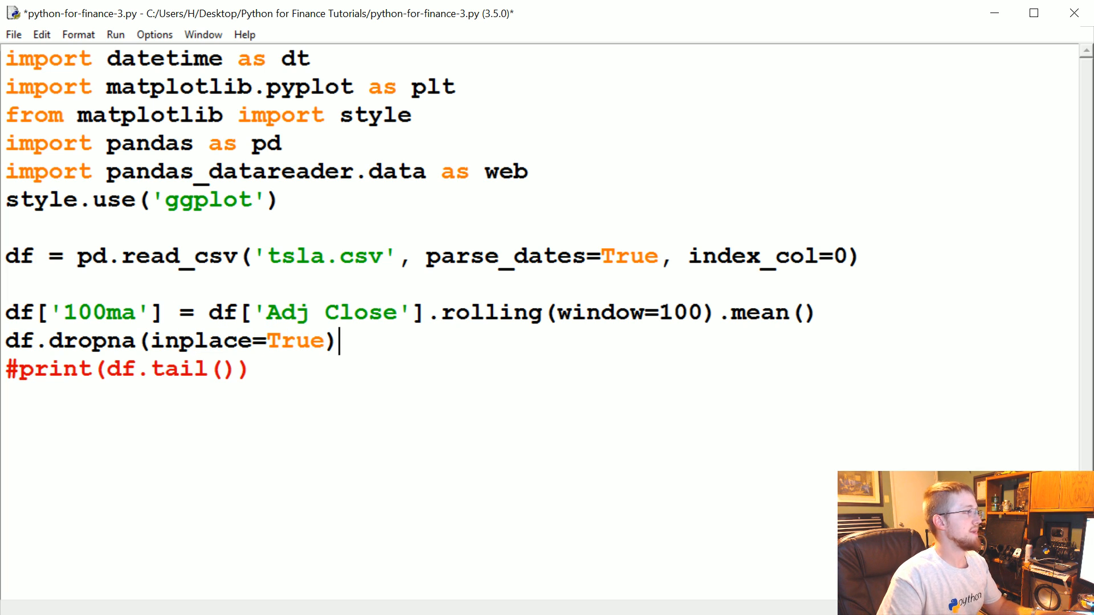
pyautogui.press('Enter')
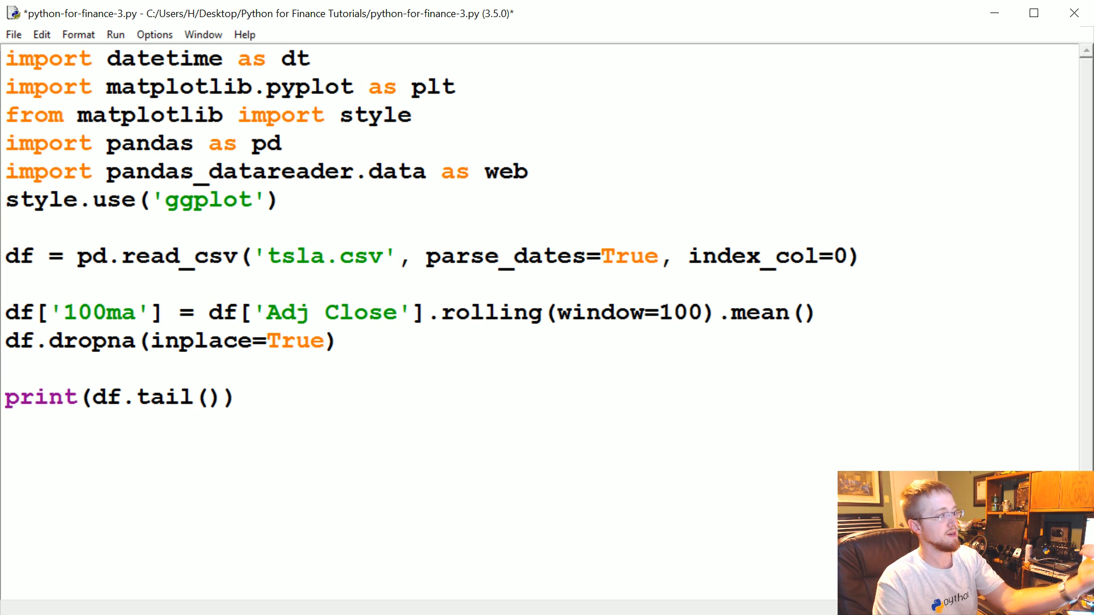
# Step: Comment out the dropna line and rerun the script to compare the output
pyautogui.click(7, 368)
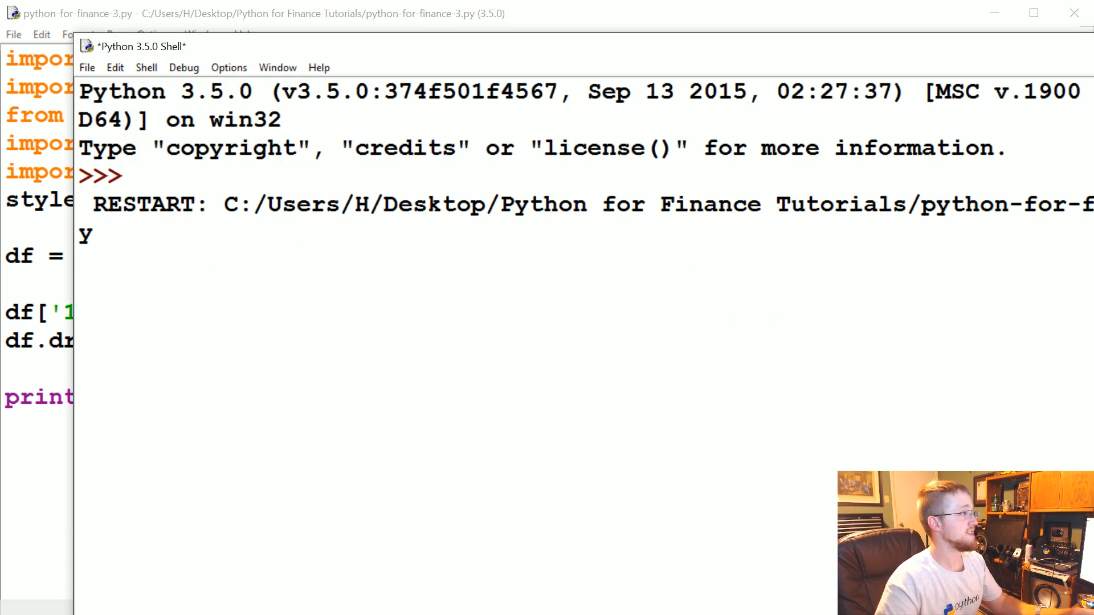
pyautogui.press('F5')
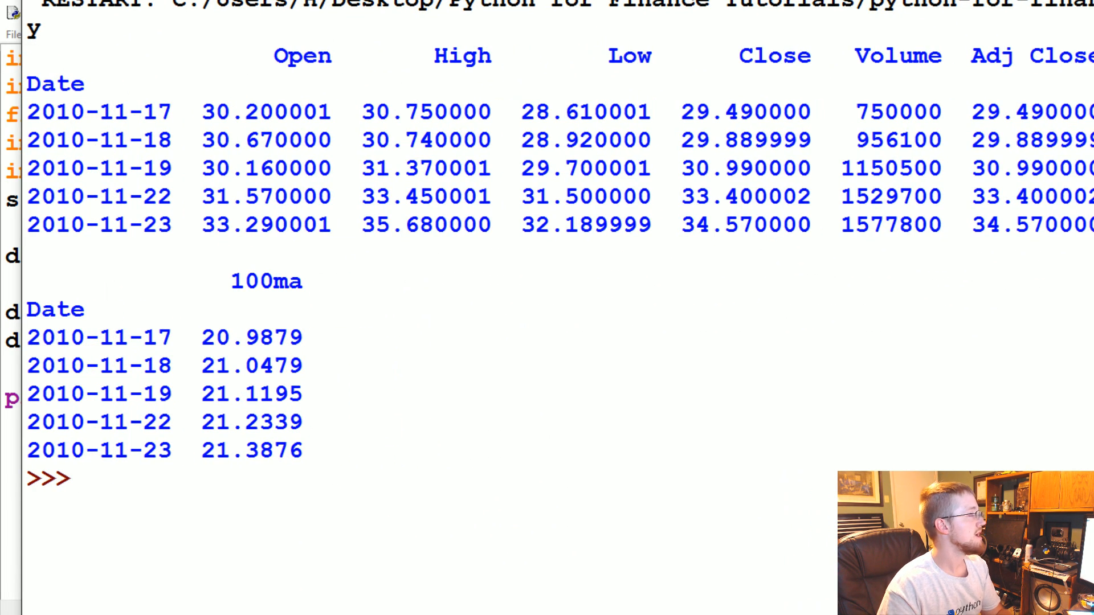
pyautogui.doubleClick(102, 111)
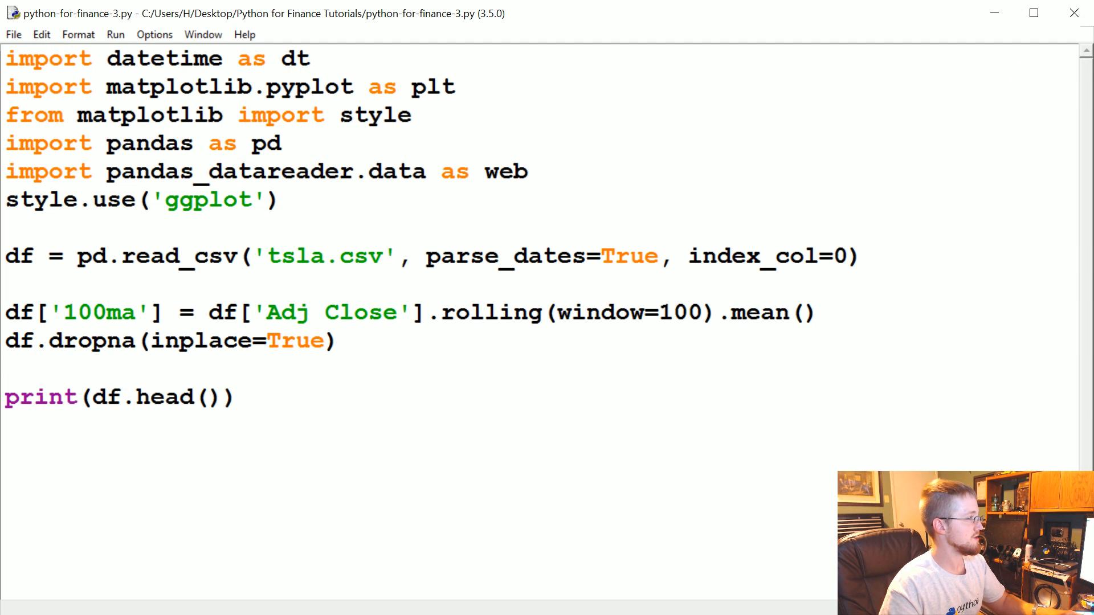
pyautogui.press('F5')
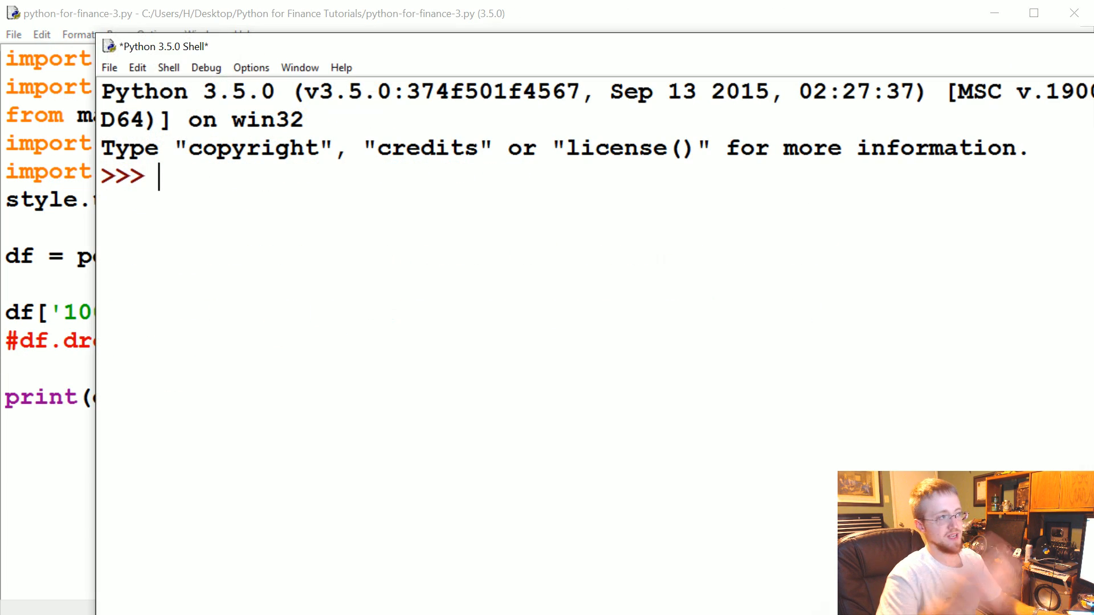
pyautogui.press('F5')
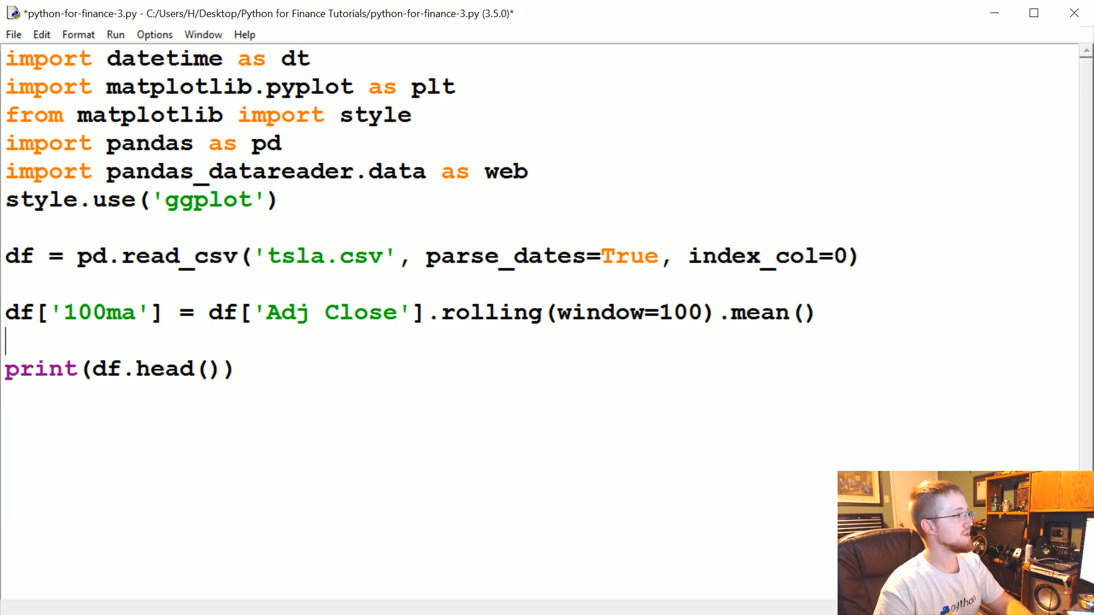
# Step: Add min_periods=0 to the rolling() call so 100ma starts on the first row, then rerun
pyautogui.write(', min')
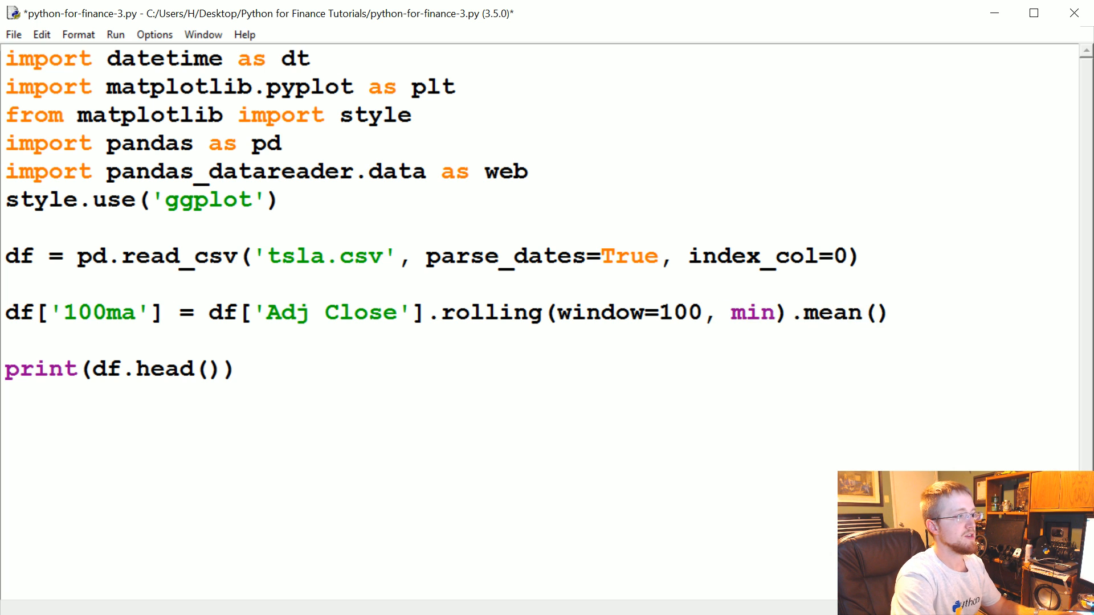
pyautogui.write('_periods=')
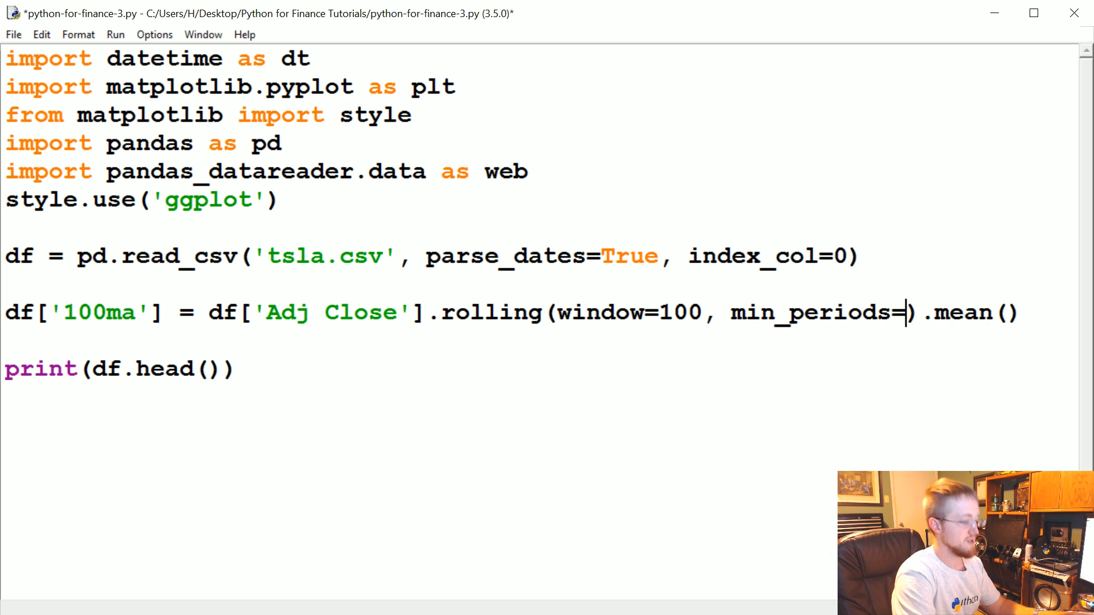
pyautogui.write('0')
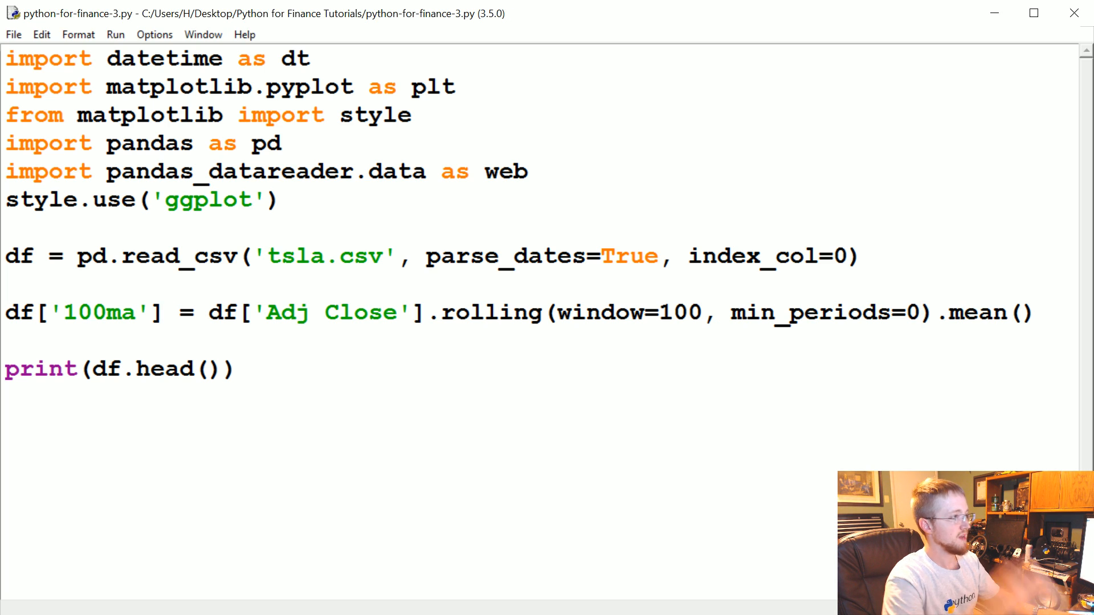
pyautogui.press('F5')
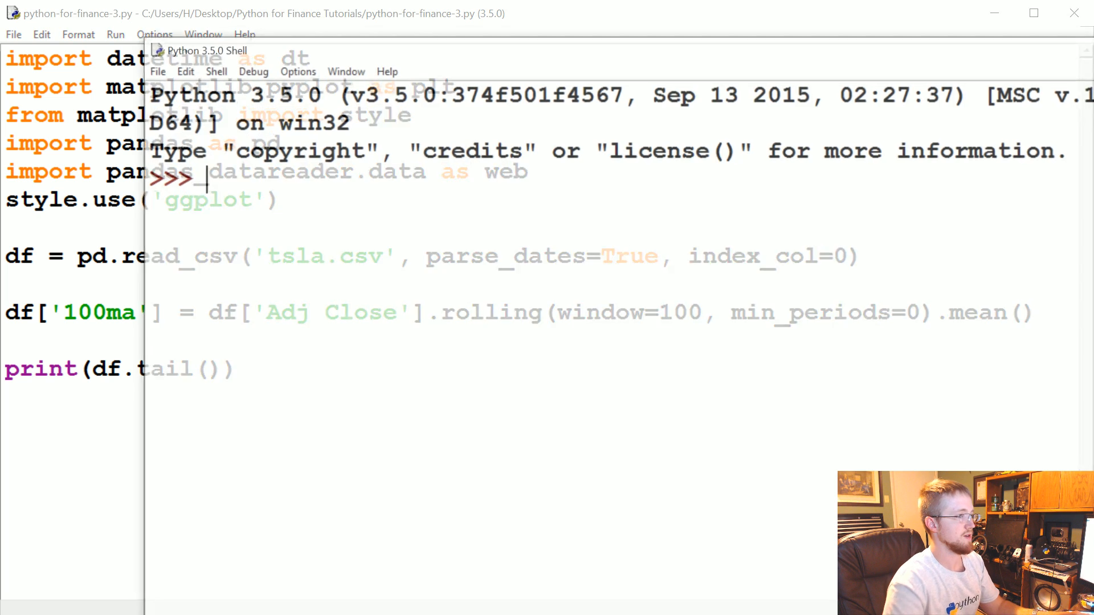
pyautogui.press('F5')
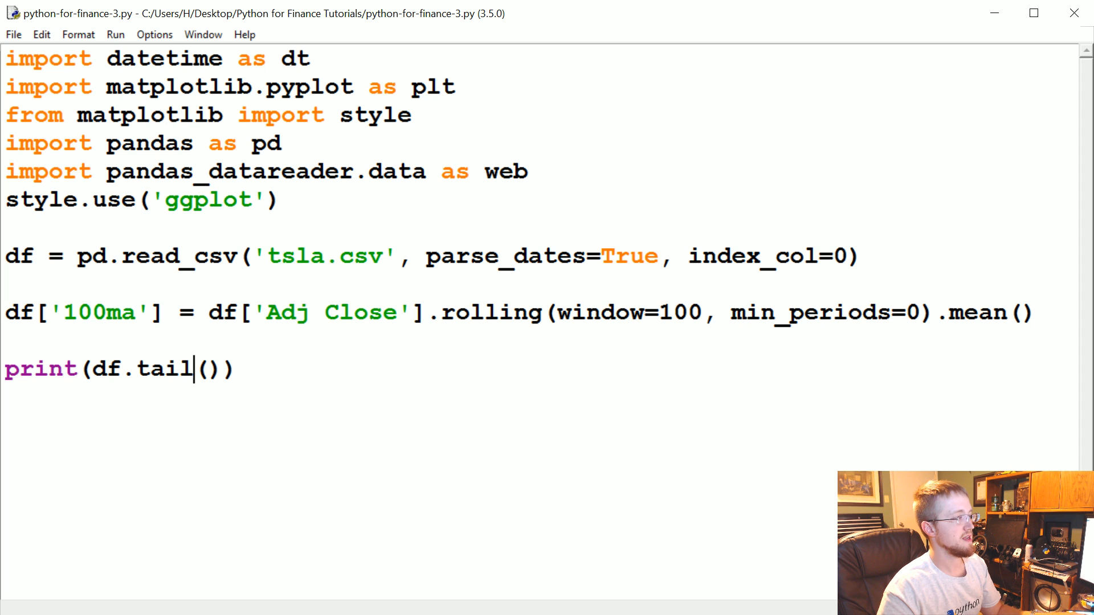
# Step: Switch the print back from tail() to head() and run the script again
pyautogui.doubleClick(165, 368)
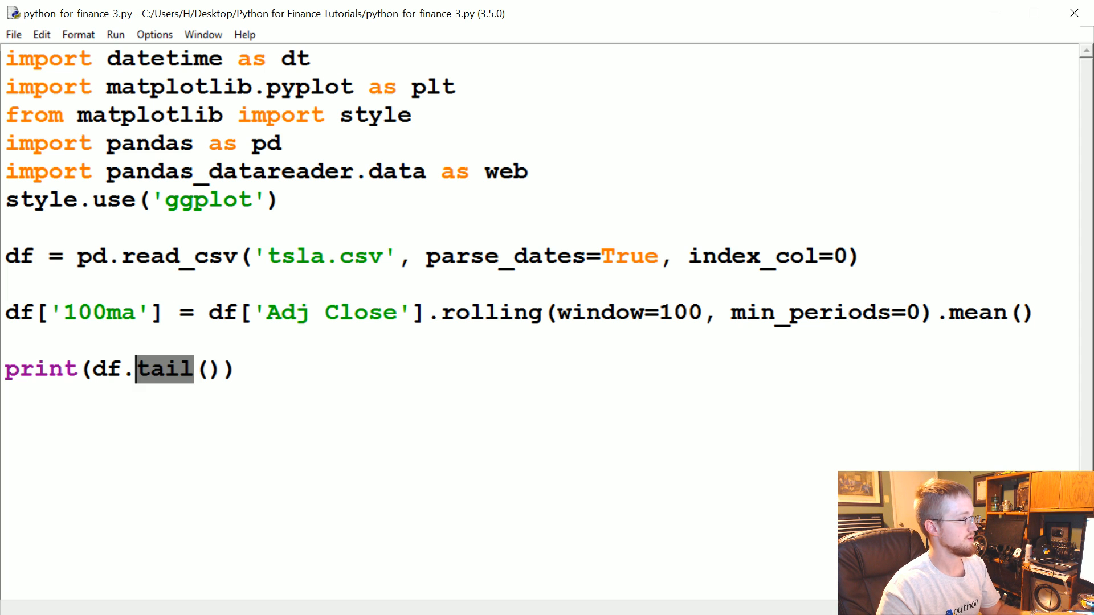
pyautogui.write('head')
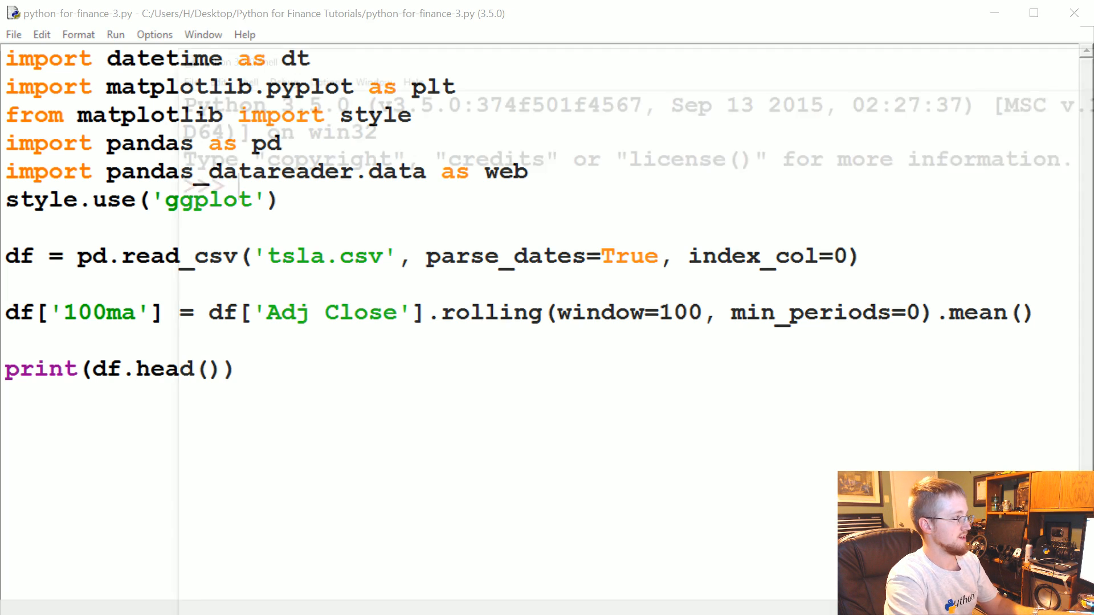
pyautogui.press('F5')
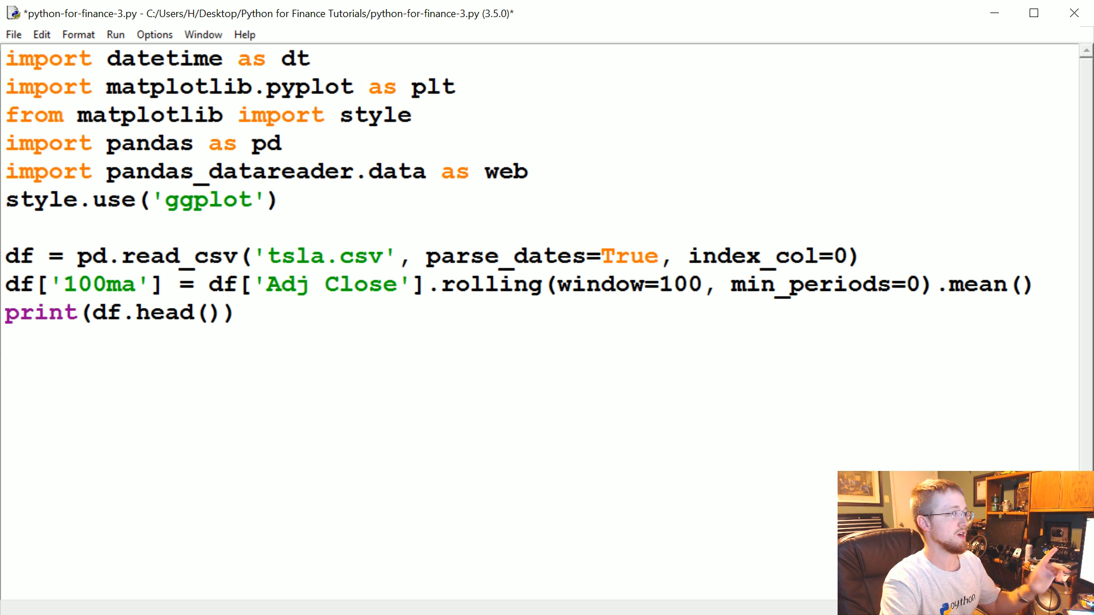
# Step: Define ax1 = plt.subplot2grid((6,1), (0,0), rowspan=5, colspan=1)
pyautogui.press('enter')
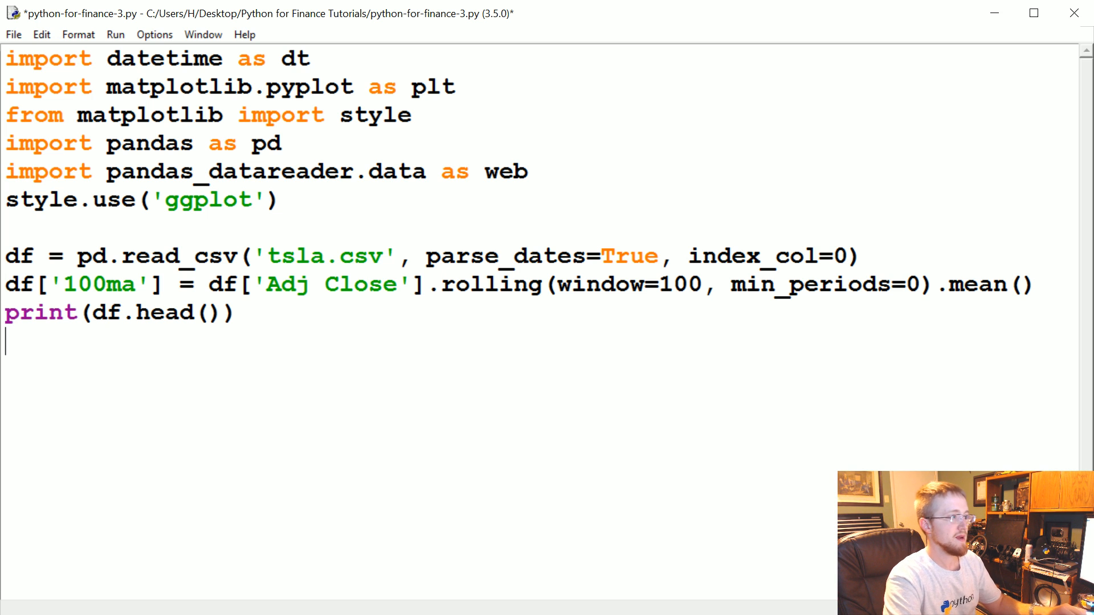
pyautogui.write('ax')
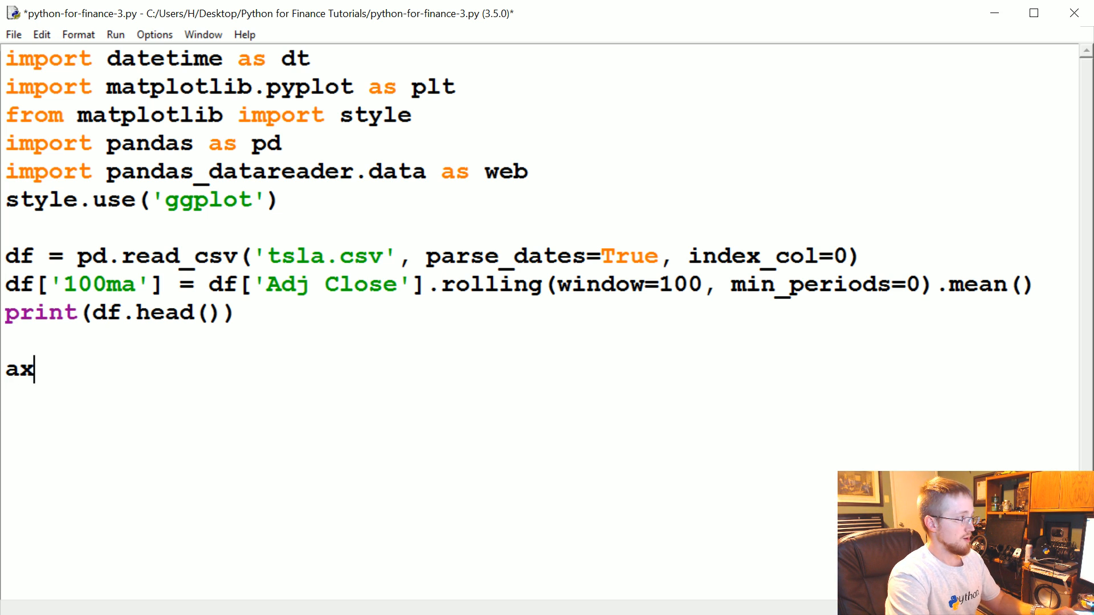
pyautogui.write('1')
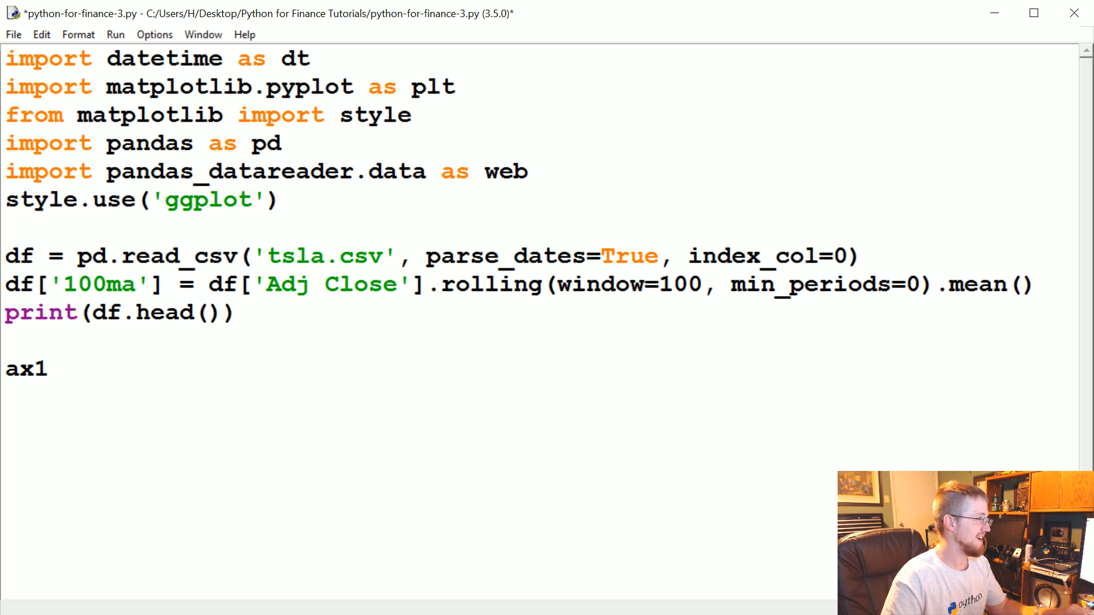
pyautogui.write('plt.s')
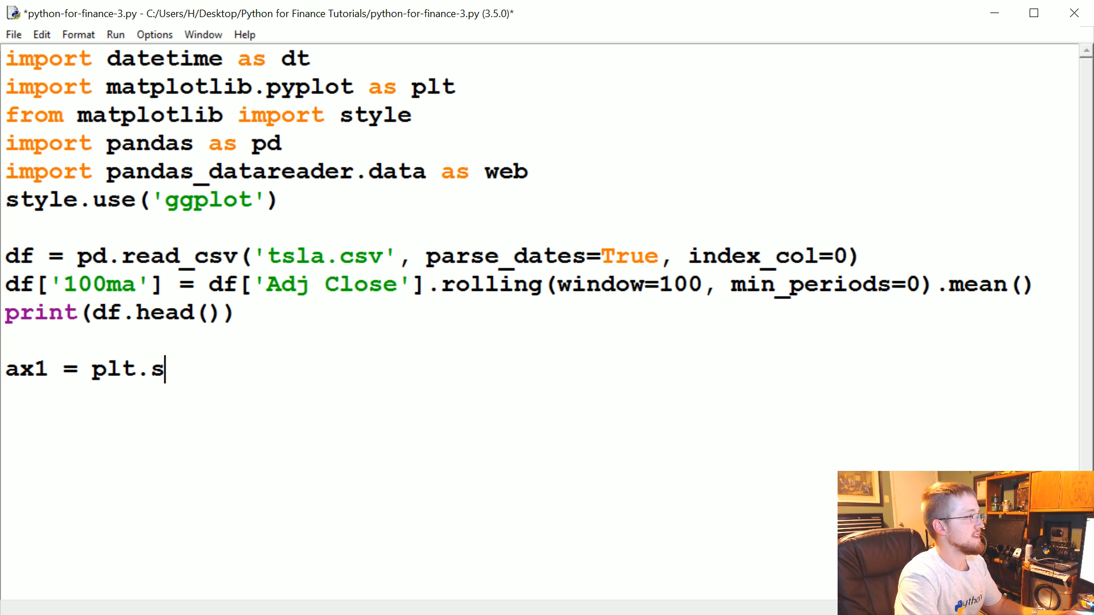
pyautogui.write('ubplot2grid()')
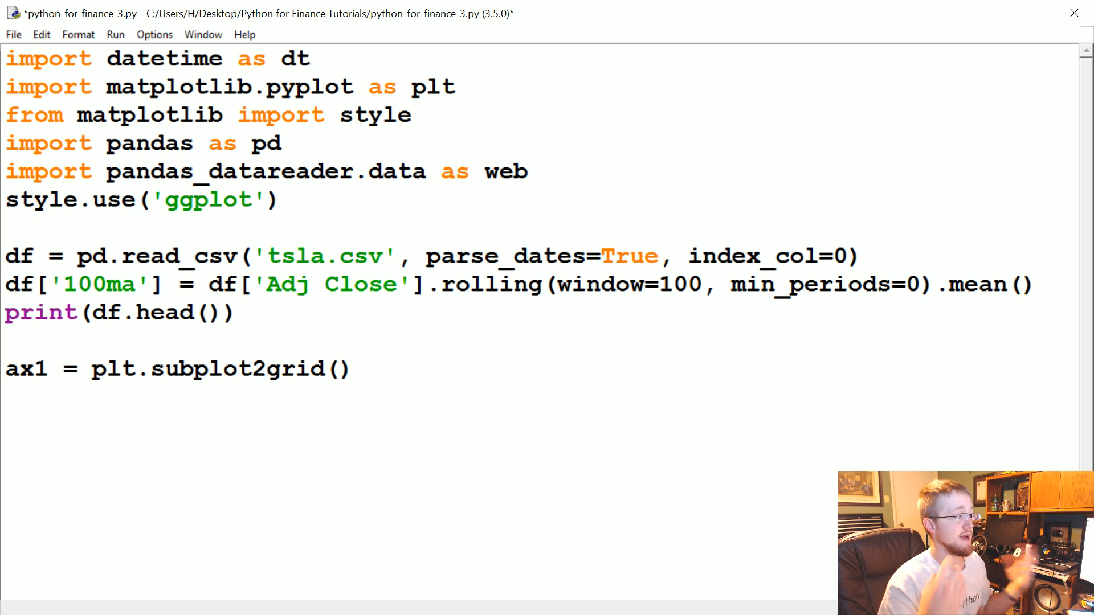
pyautogui.click(334, 368)
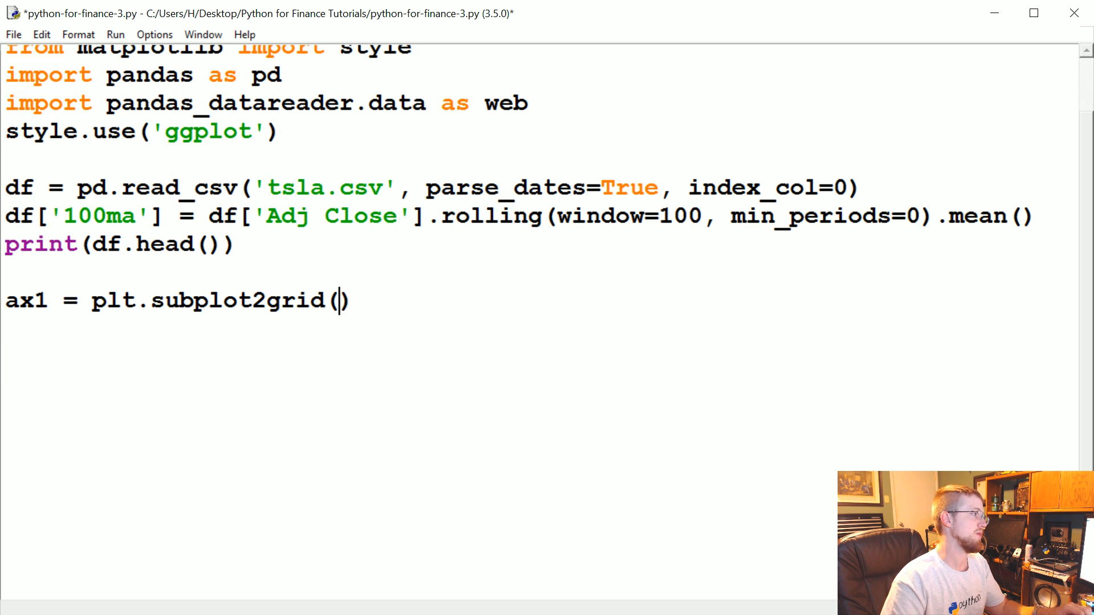
pyautogui.write('()')
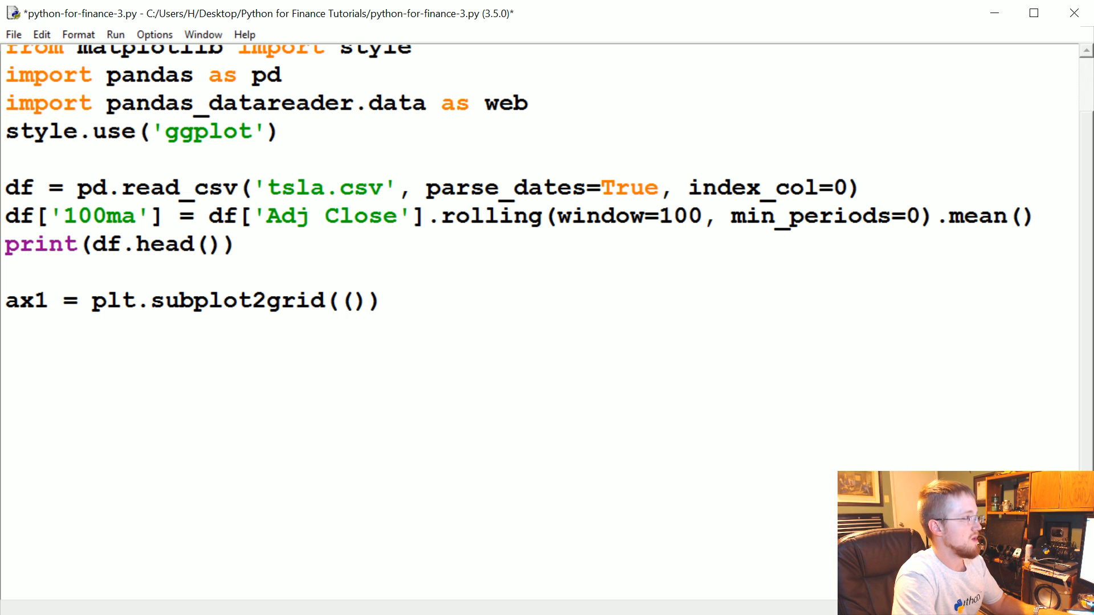
pyautogui.write('6,1')
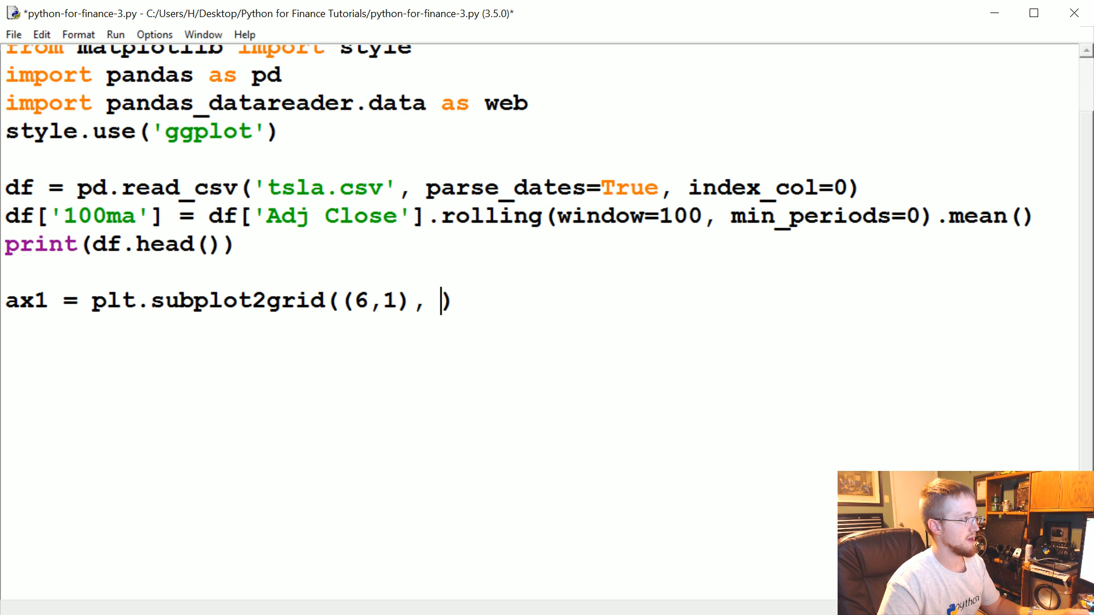
pyautogui.write('(')
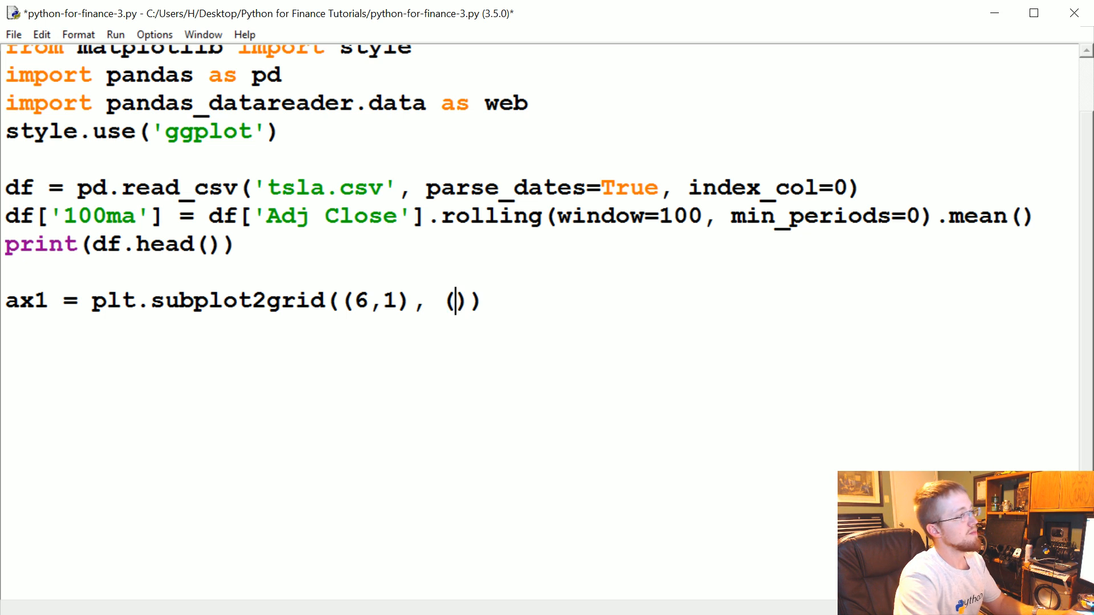
pyautogui.write('0,0')
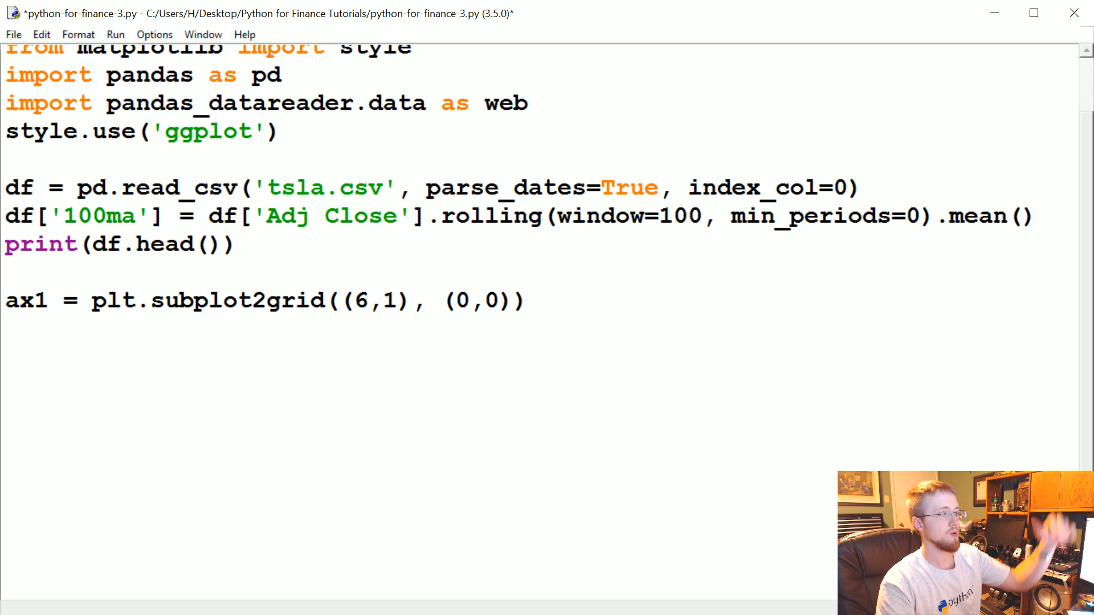
pyautogui.write(', r')
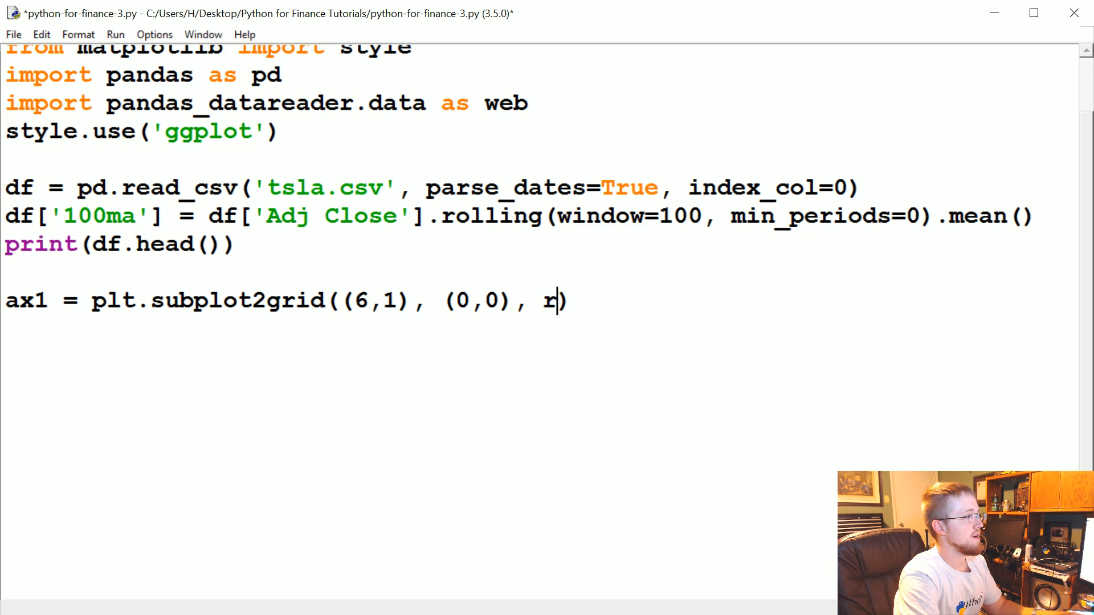
pyautogui.write('owspan=')
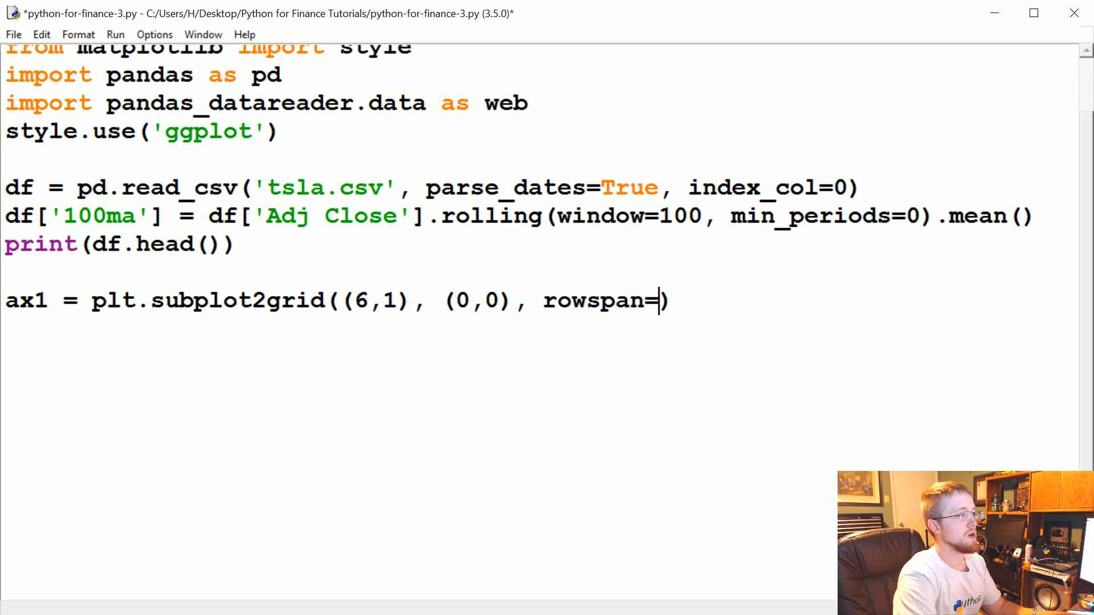
pyautogui.write('5, col')
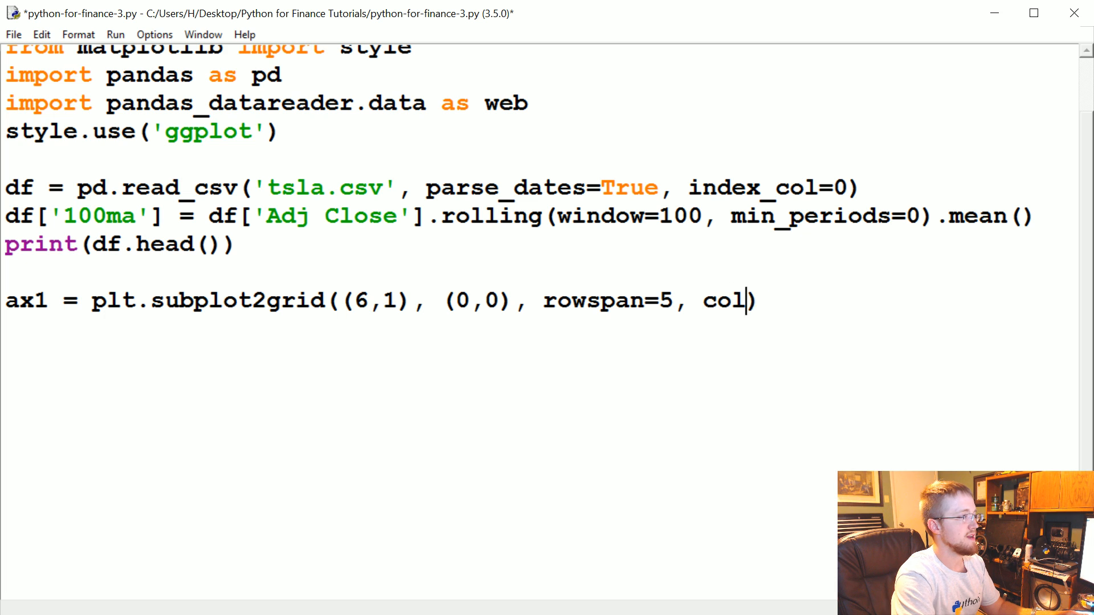
pyautogui.write('span=1)')
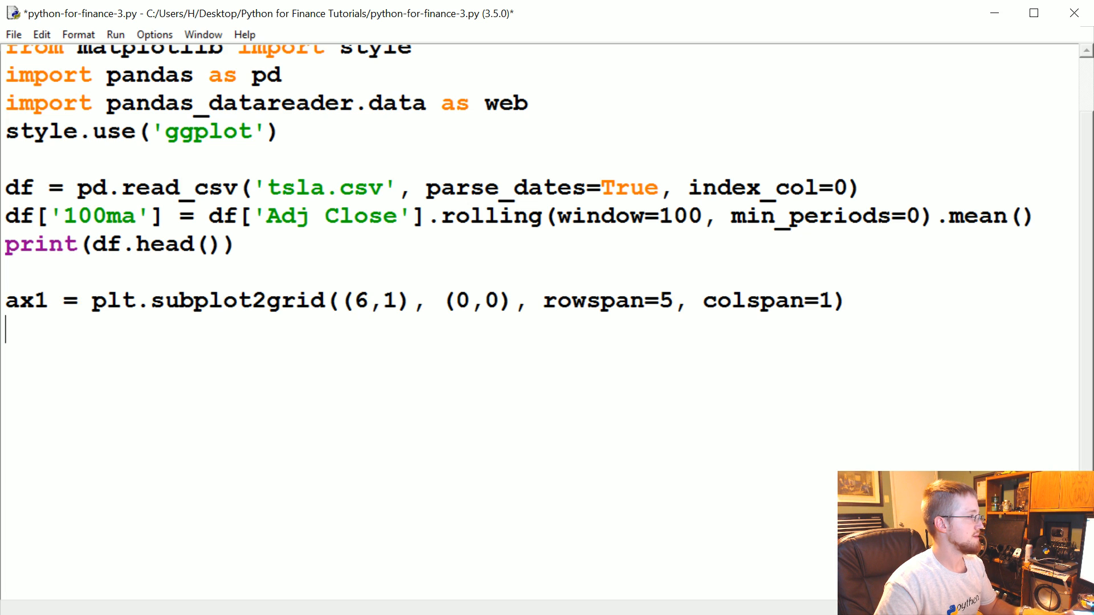
# Step: Add a copied ax2 subplot2grid line placed at grid position (5,0) with a one-row span
pyautogui.write('ax2 = plt.subplot2grid((6,1), (0,0), rowspan=5, colspan=1)')
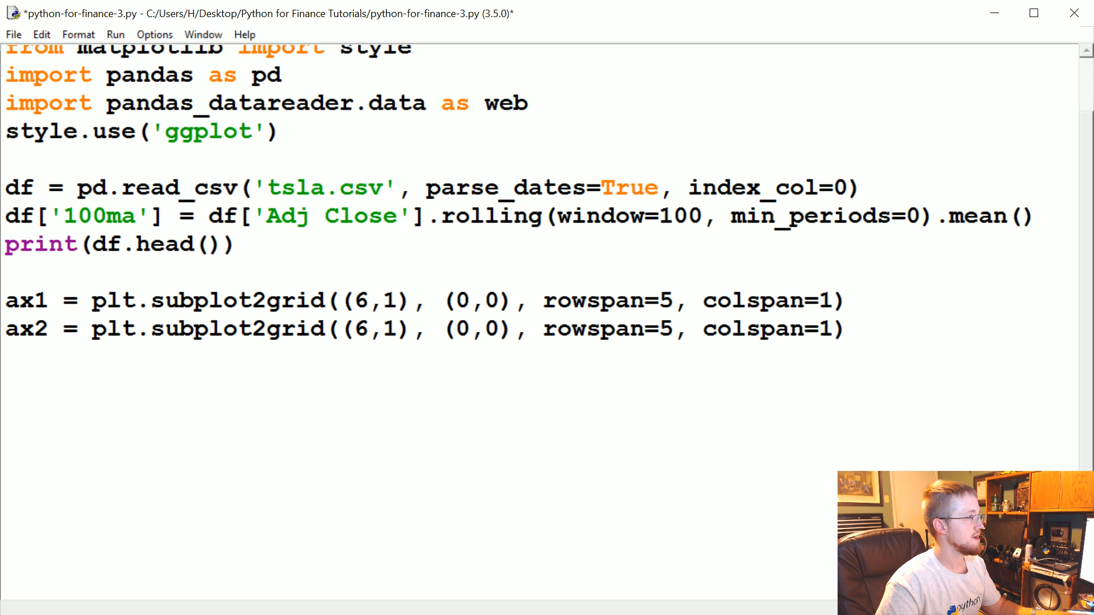
pyautogui.doubleClick(460, 329)
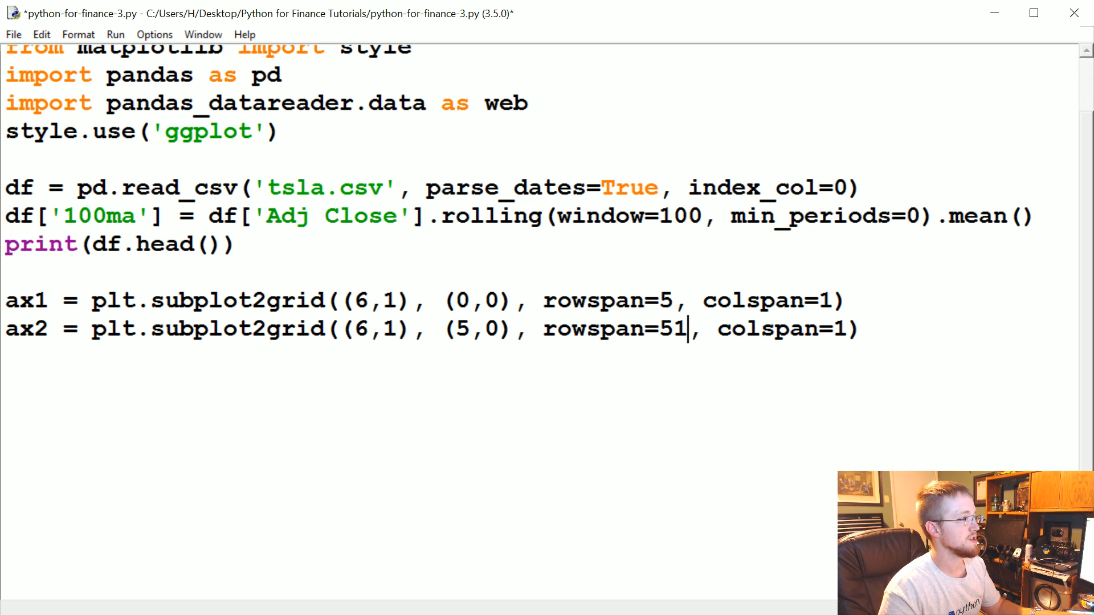
pyautogui.press('BackSpace')
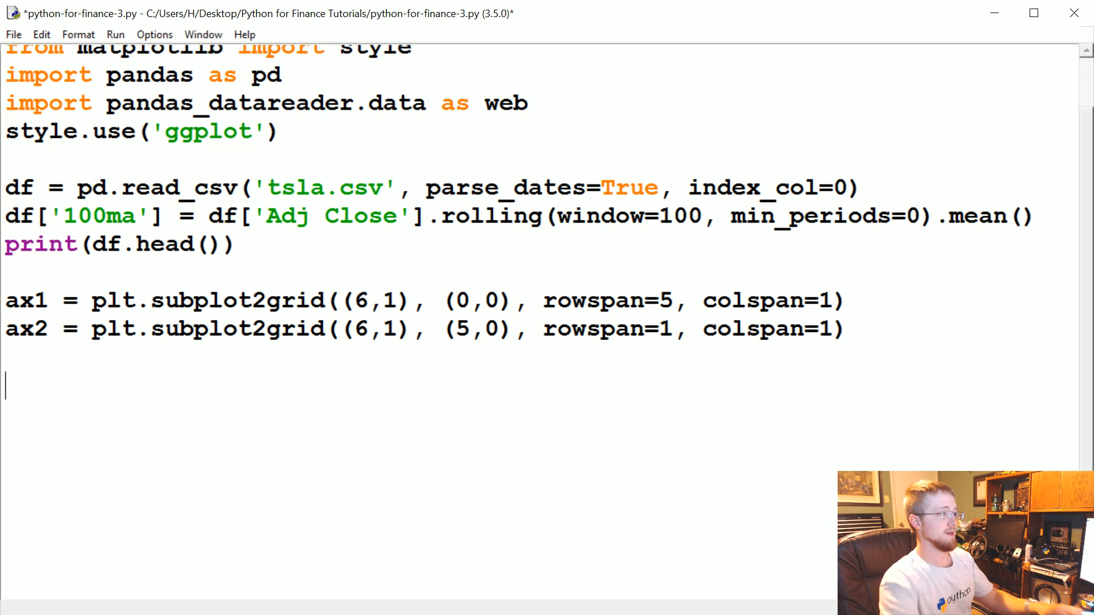
# Step: Plot df['Adj Close'] and df['100ma'] against df.index on ax1
pyautogui.write('ax1.p[l')
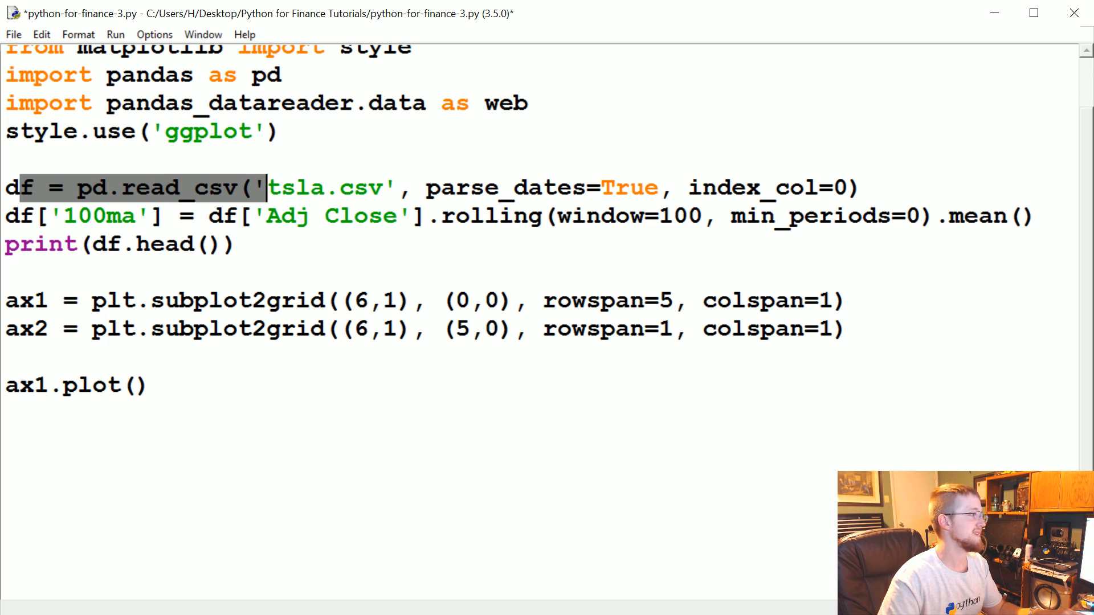
pyautogui.write('df.ind')
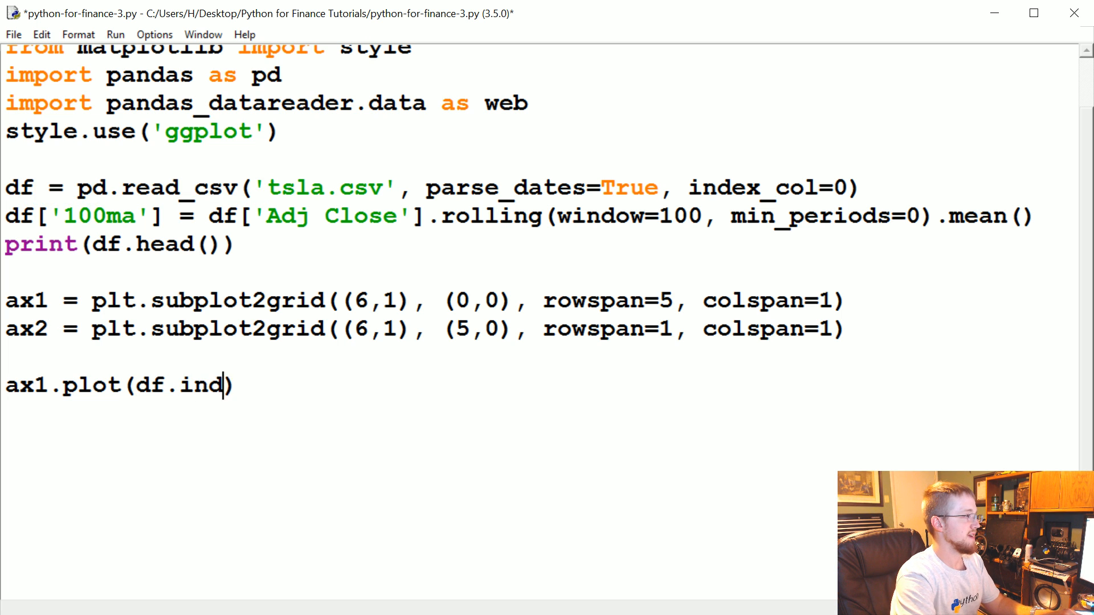
pyautogui.write('ex,')
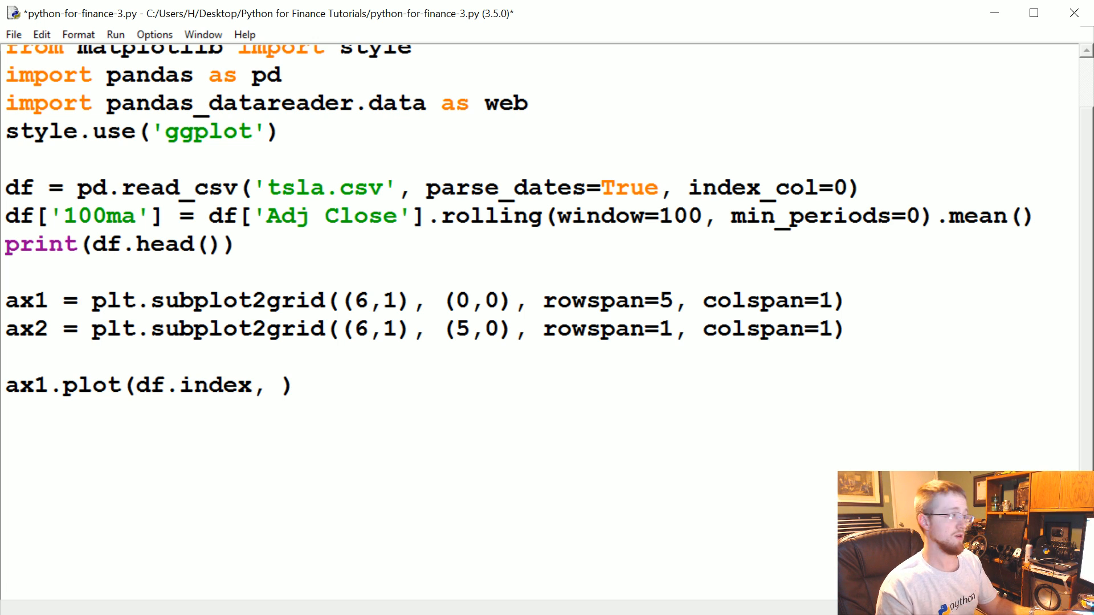
pyautogui.write('df[')
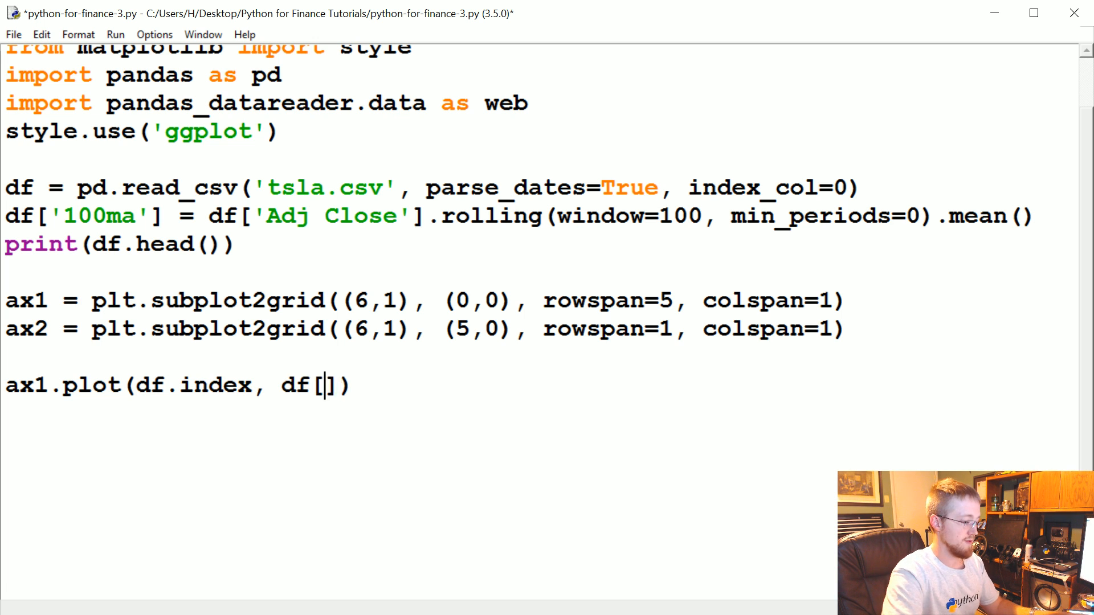
pyautogui.write("'Adj c")
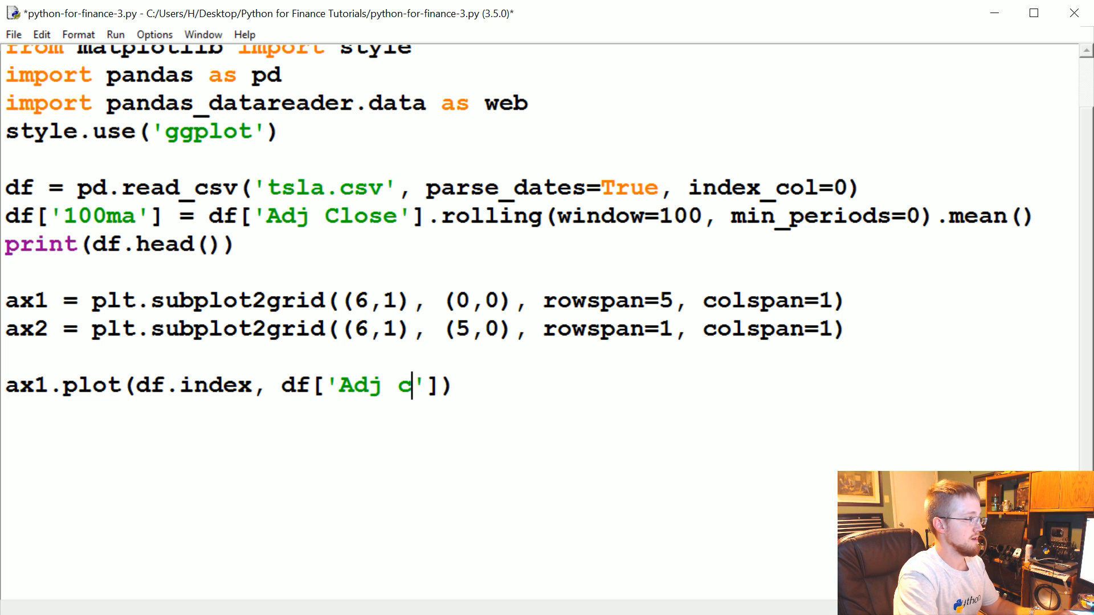
pyautogui.write('lose')
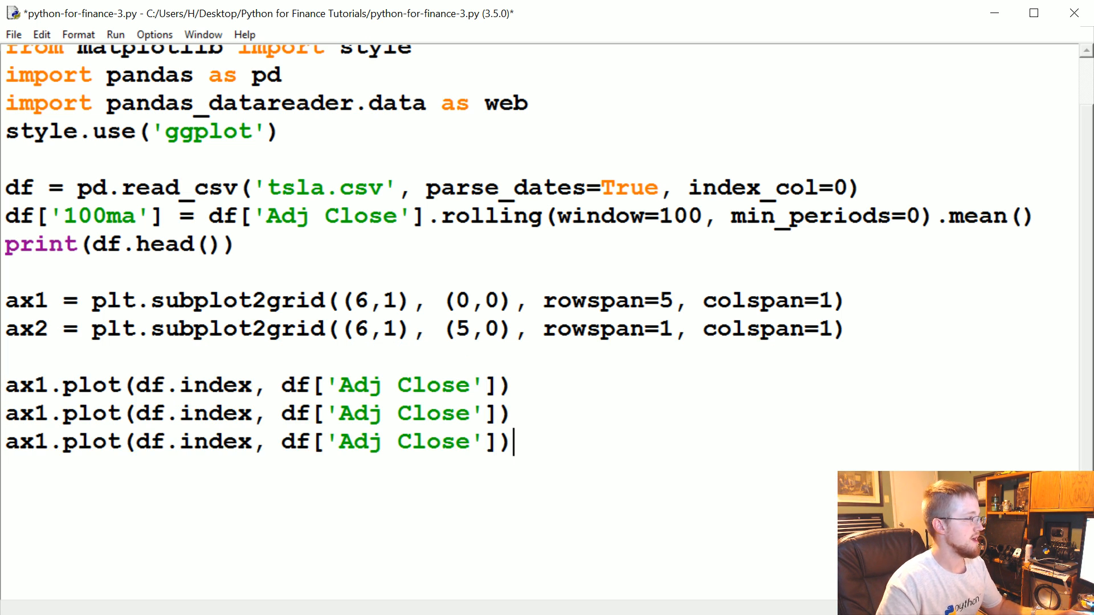
pyautogui.write('100')
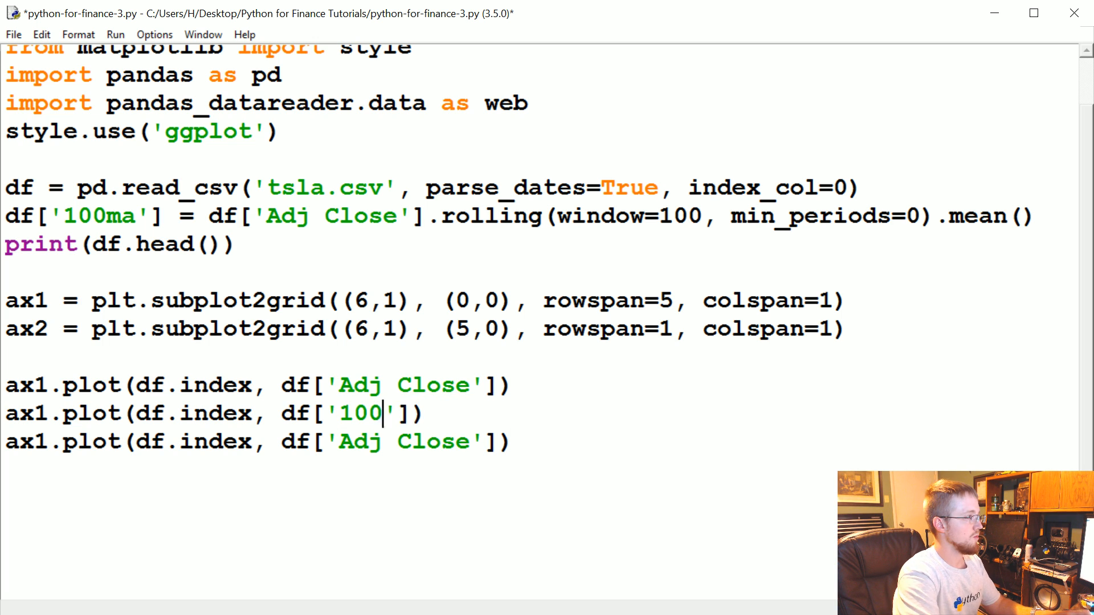
pyautogui.write('ma')
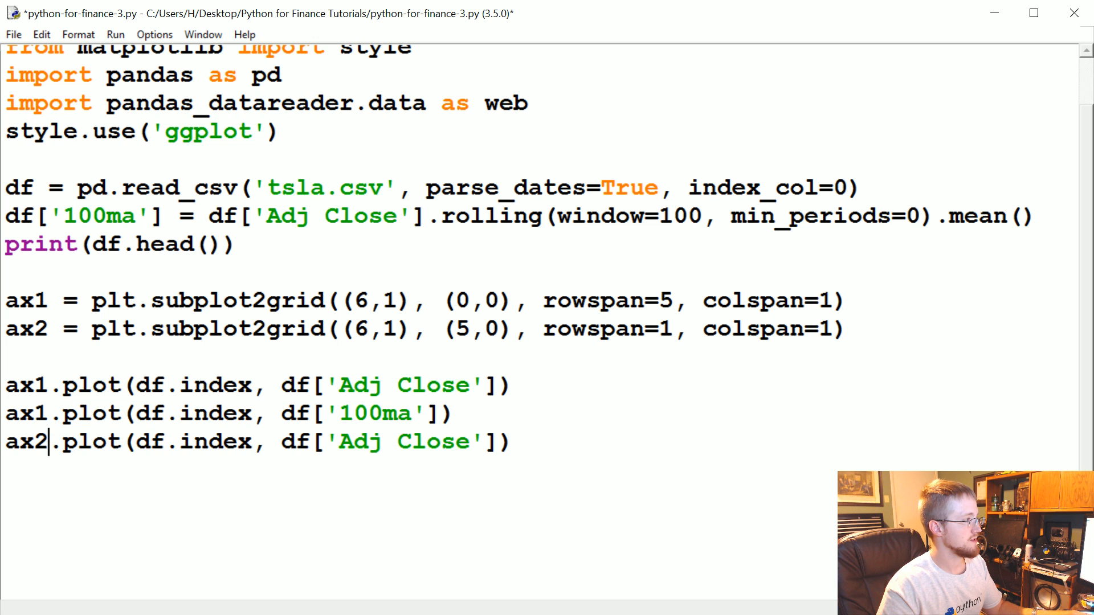
# Step: Plot df['Volume'] as bars on ax2, add plt.show(), and run to display the figure
pyautogui.doubleClick(404, 442)
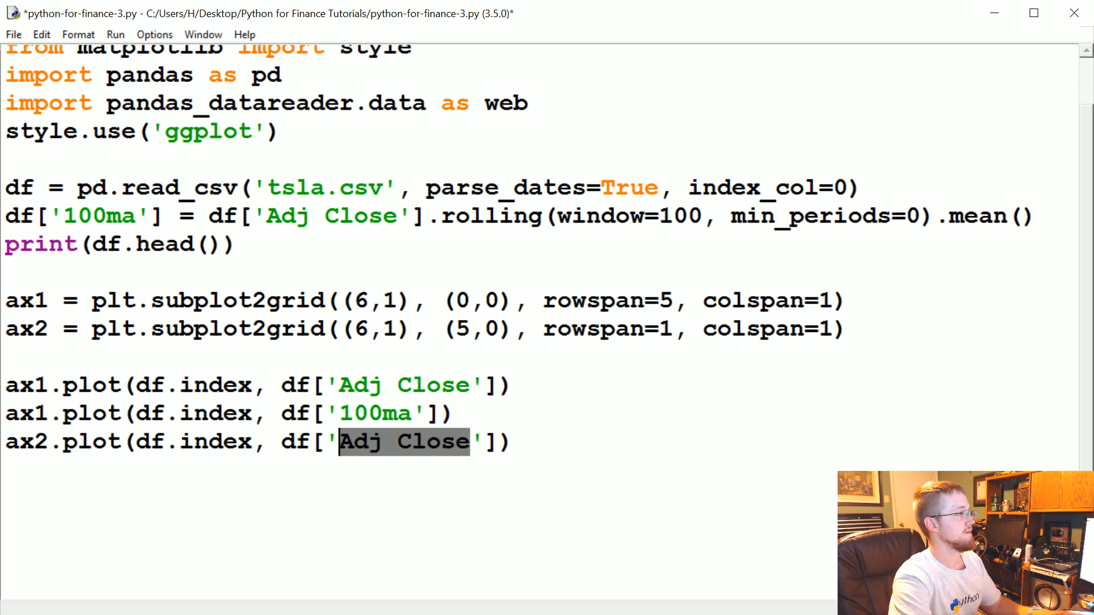
pyautogui.write('Volume')
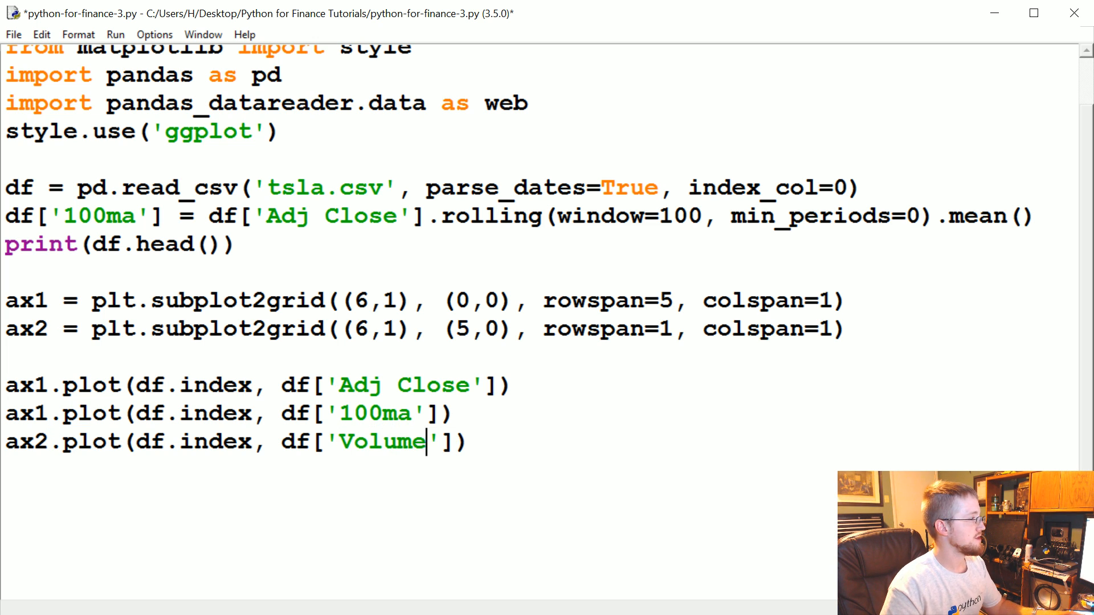
pyautogui.write('bar')
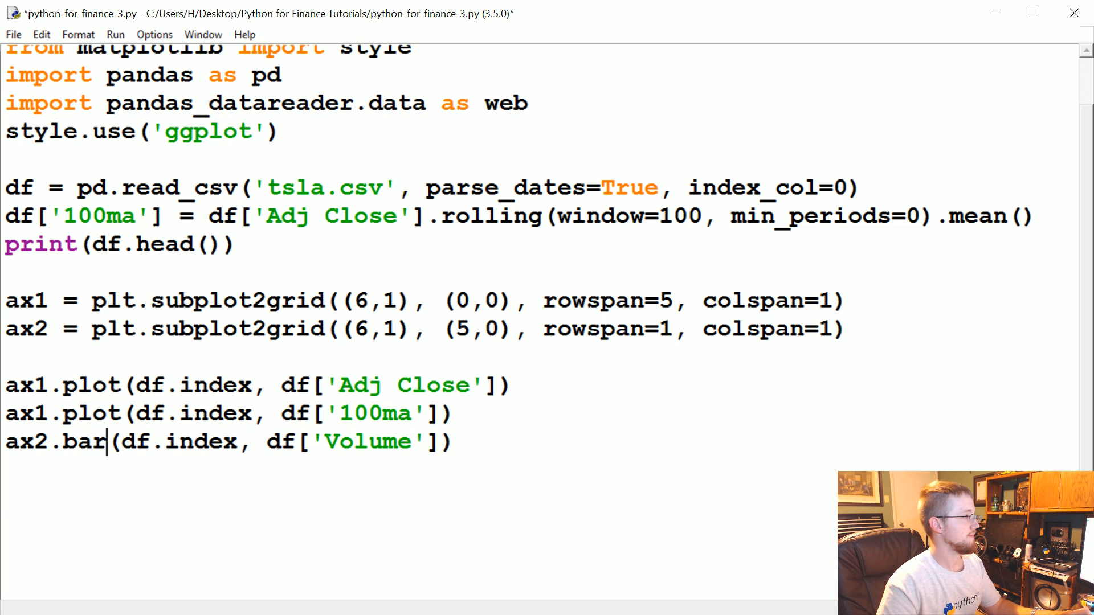
pyautogui.write('plt')
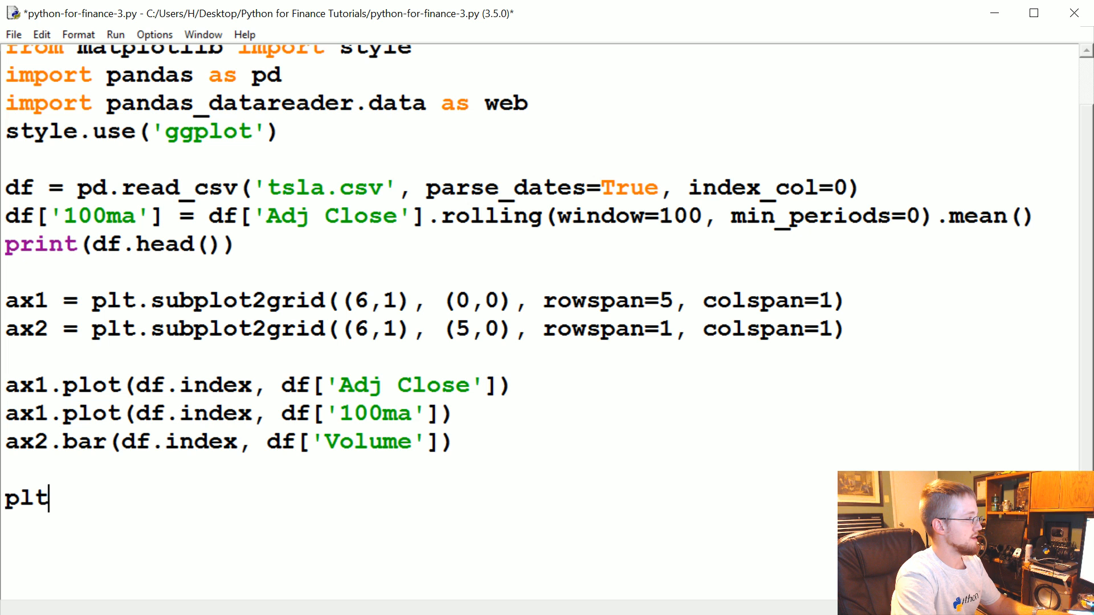
pyautogui.write('.show()')
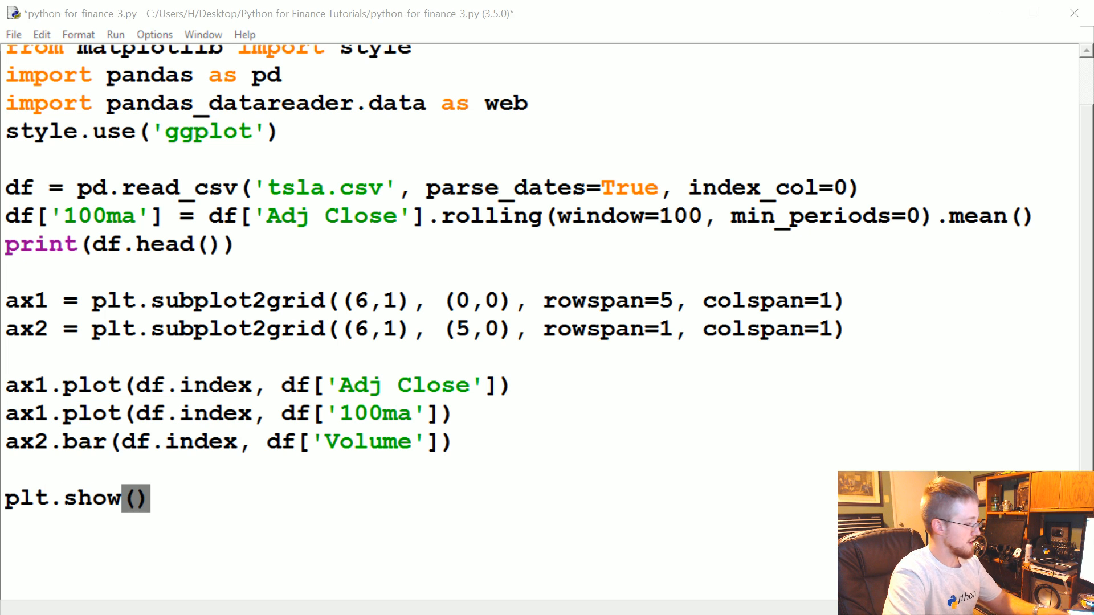
pyautogui.press('F5')
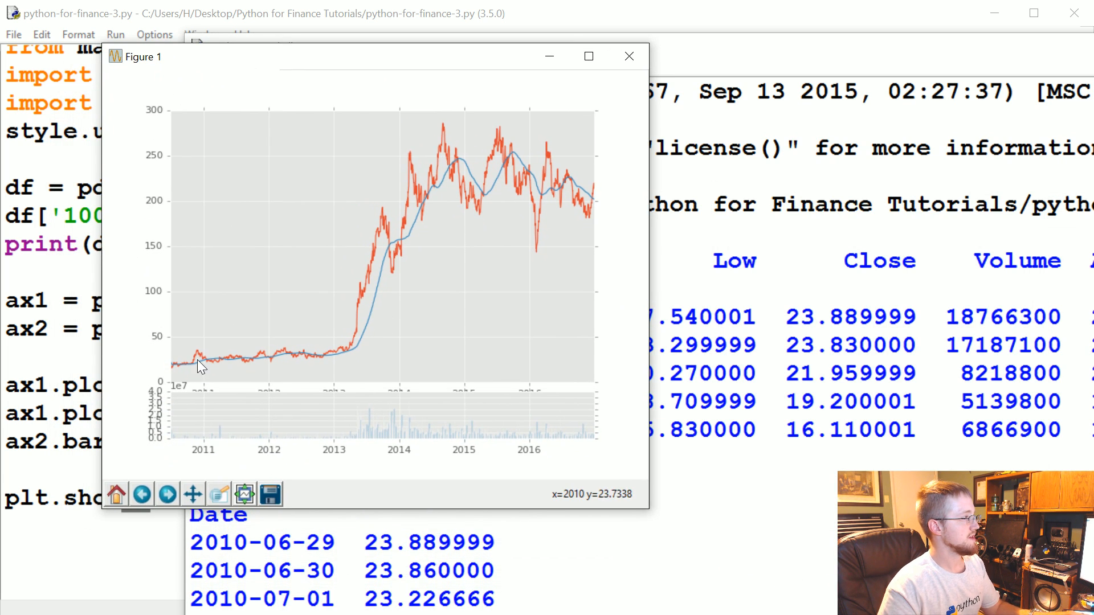
pyautogui.moveTo(495, 147)
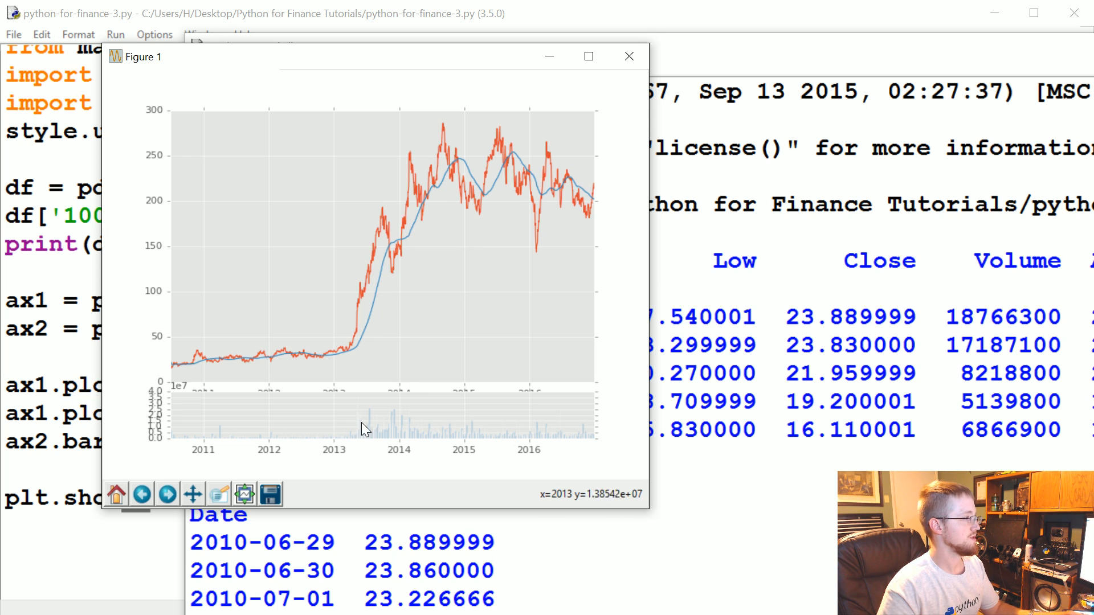
pyautogui.moveTo(519, 368)
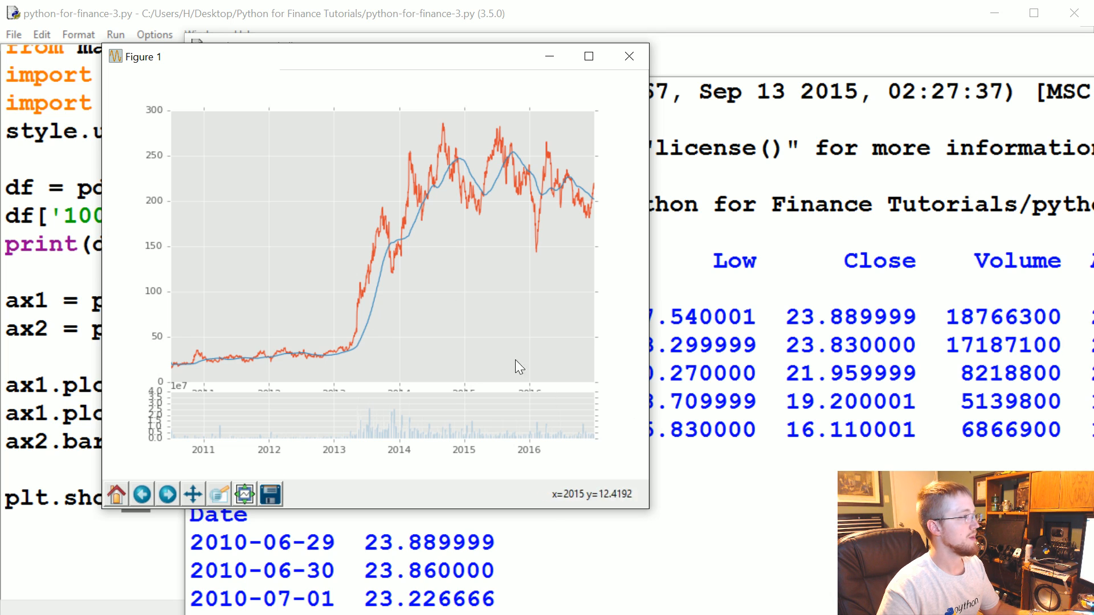
pyautogui.moveTo(316, 190); pyautogui.dragTo(455, 302)
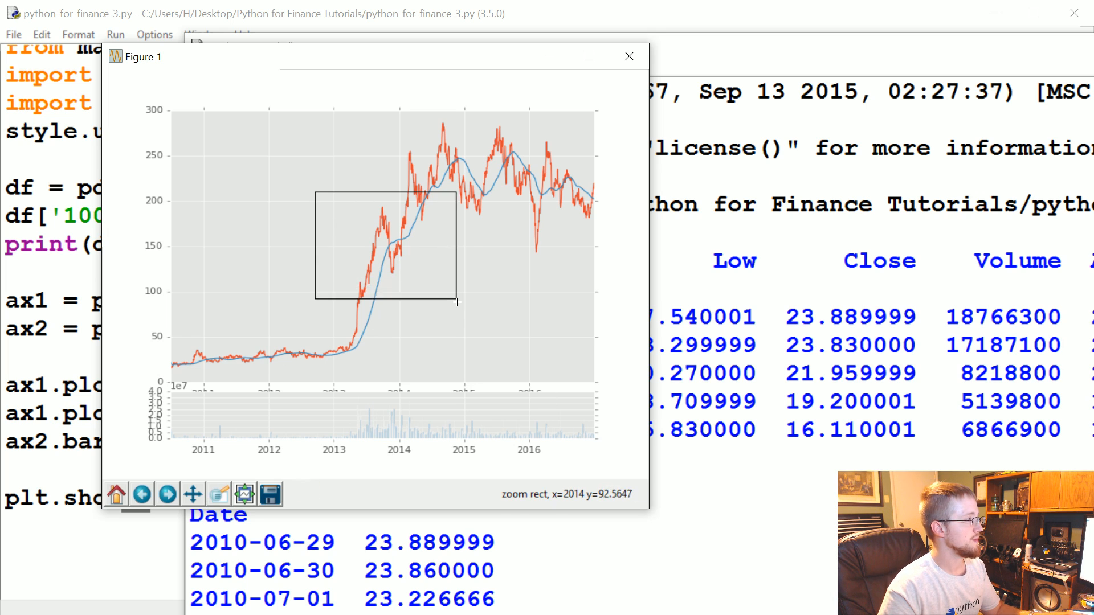
pyautogui.moveTo(316, 188); pyautogui.dragTo(456, 299)
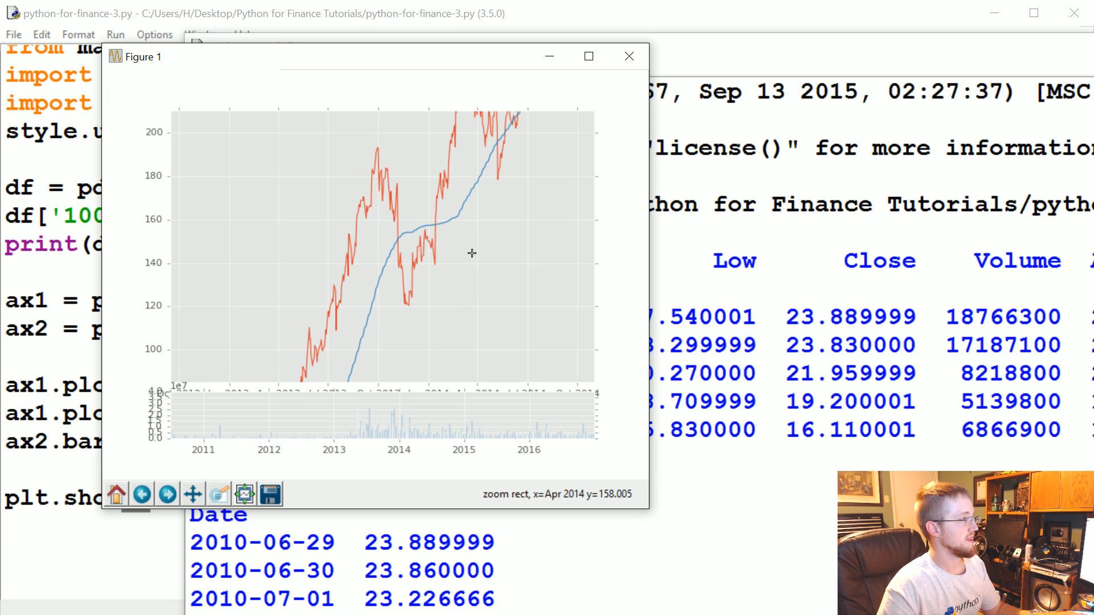
pyautogui.moveTo(395, 437)
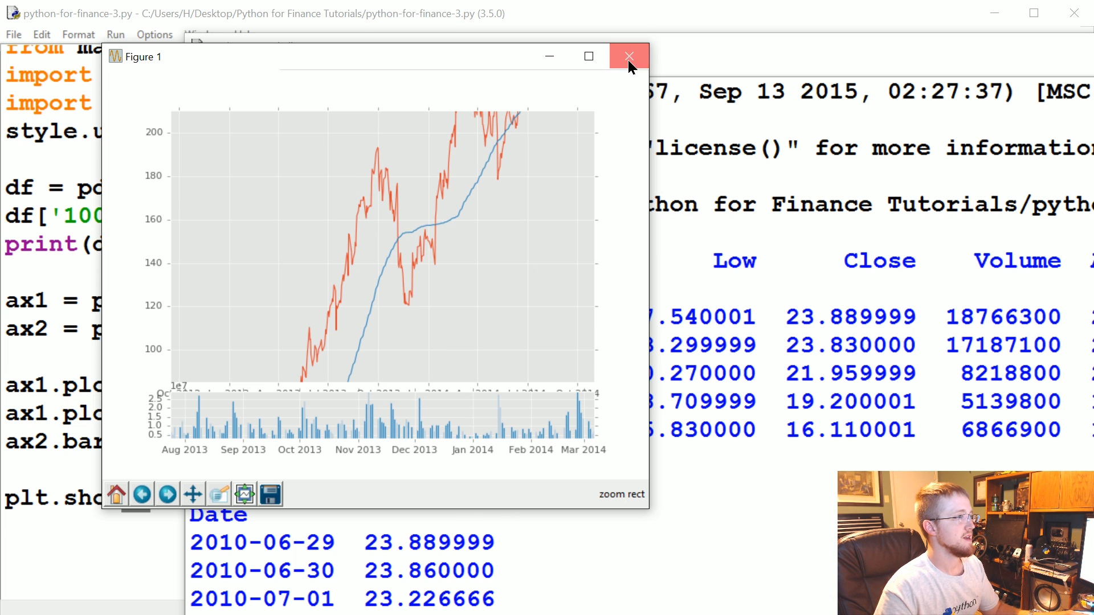
pyautogui.click(629, 55)
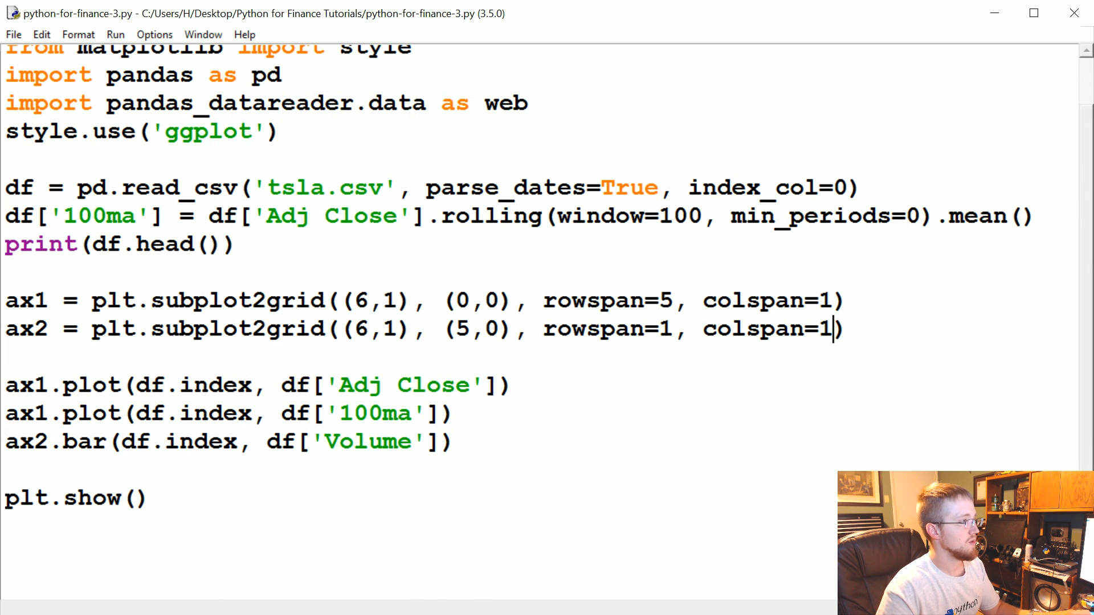
# Step: Add sharex=ax1 to the ax2 subplot2grid call and rerun the script
pyautogui.write(', show')
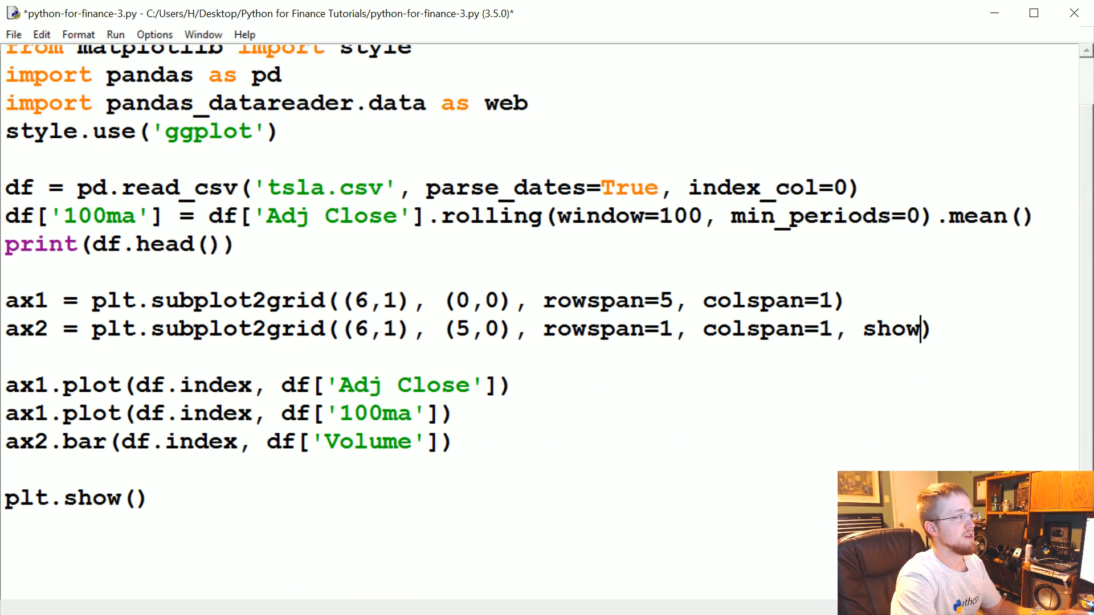
pyautogui.write('harex=')
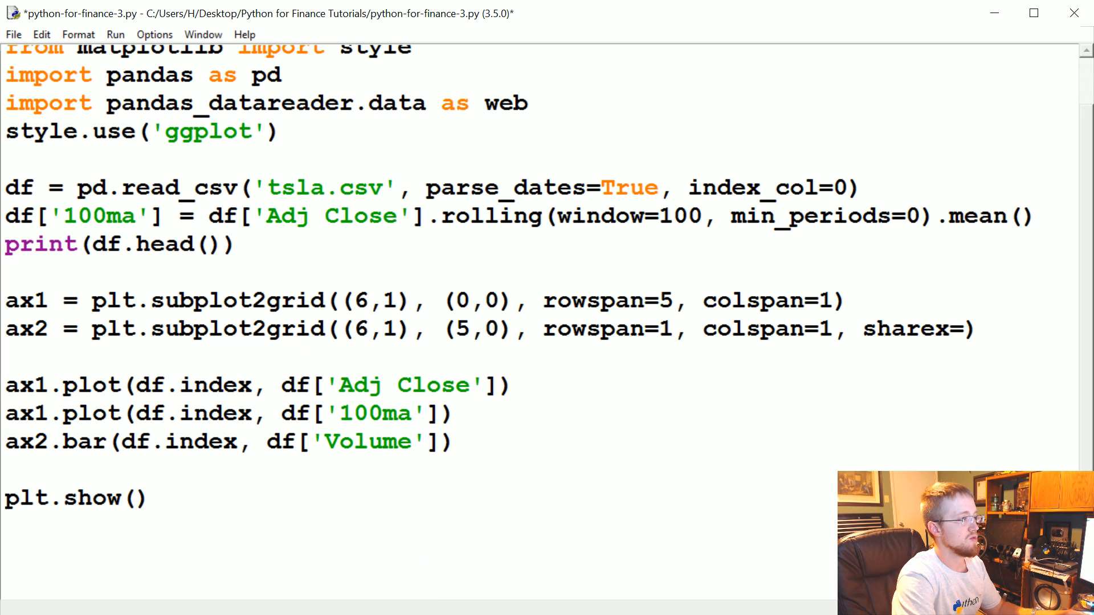
pyautogui.write('ax1')
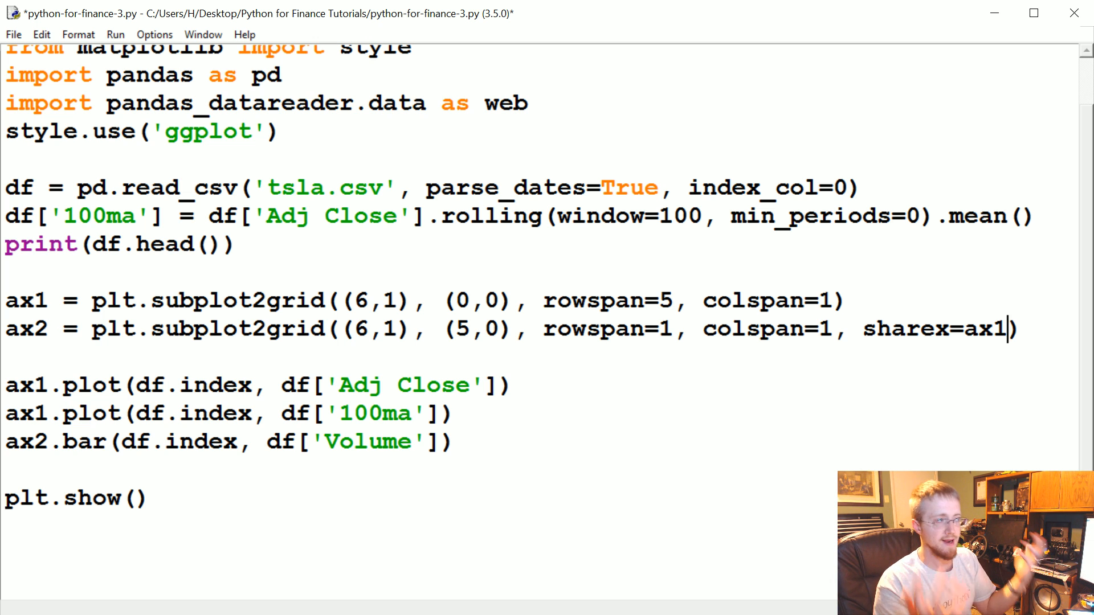
pyautogui.write(')')
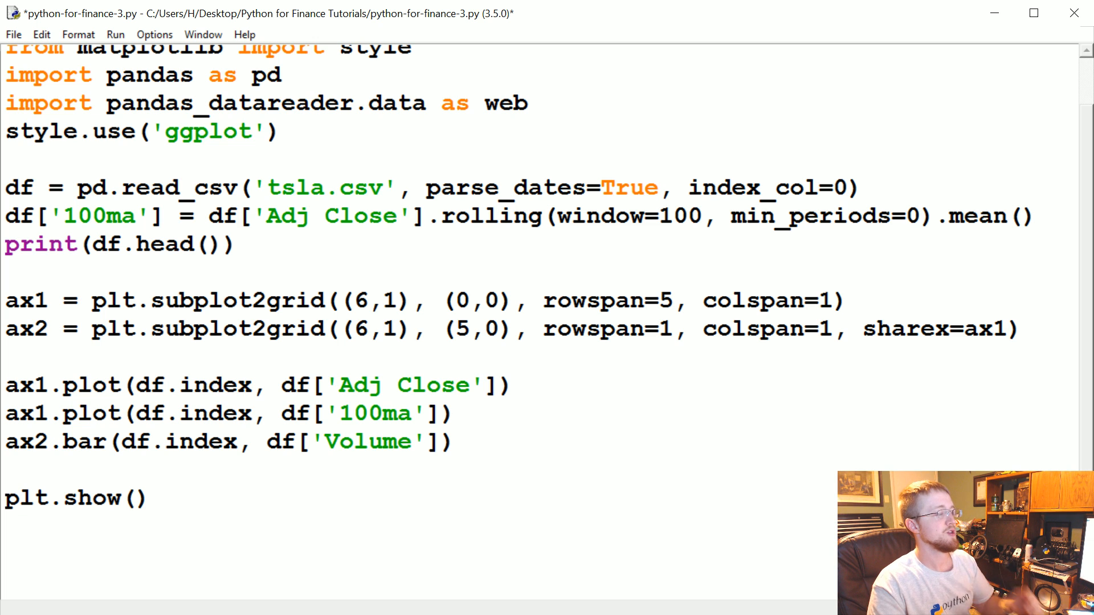
pyautogui.doubleClick(905, 328)
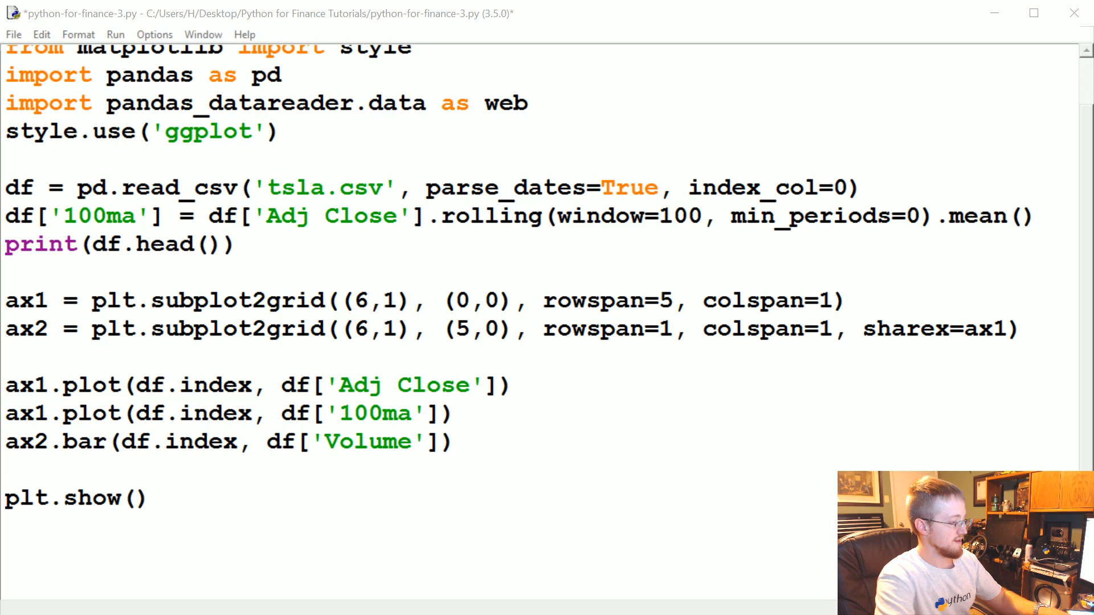
pyautogui.press('F5')
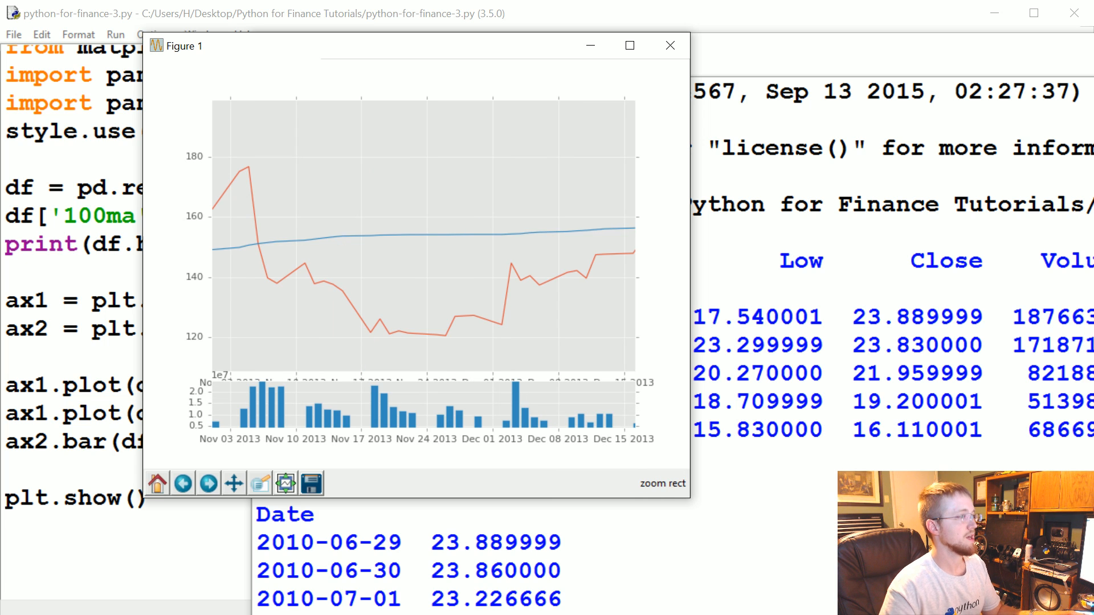
pyautogui.moveTo(609, 113)
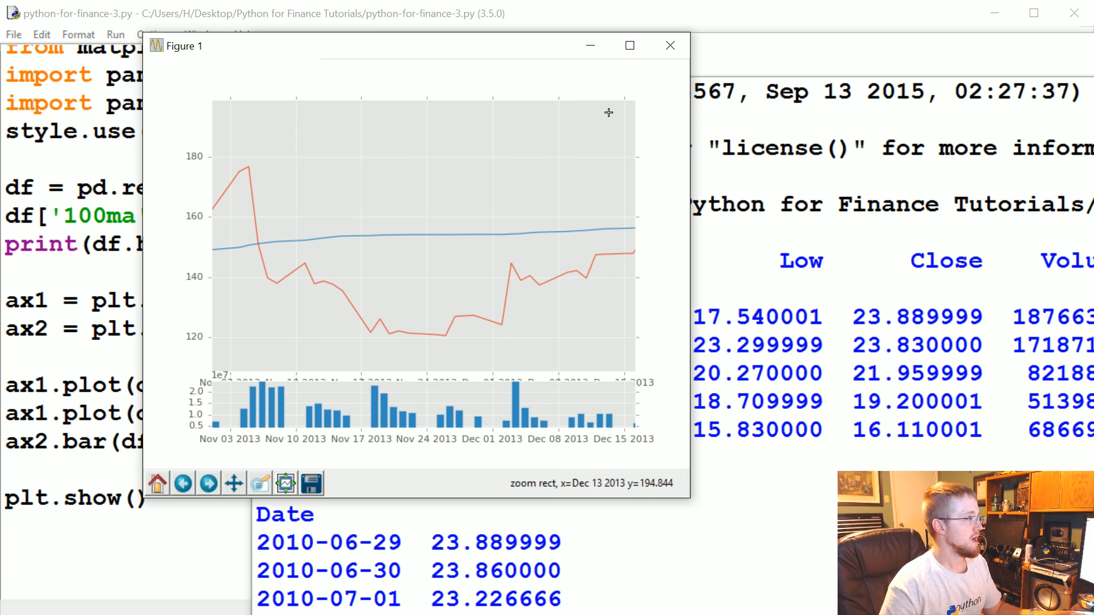
pyautogui.moveTo(234, 483)
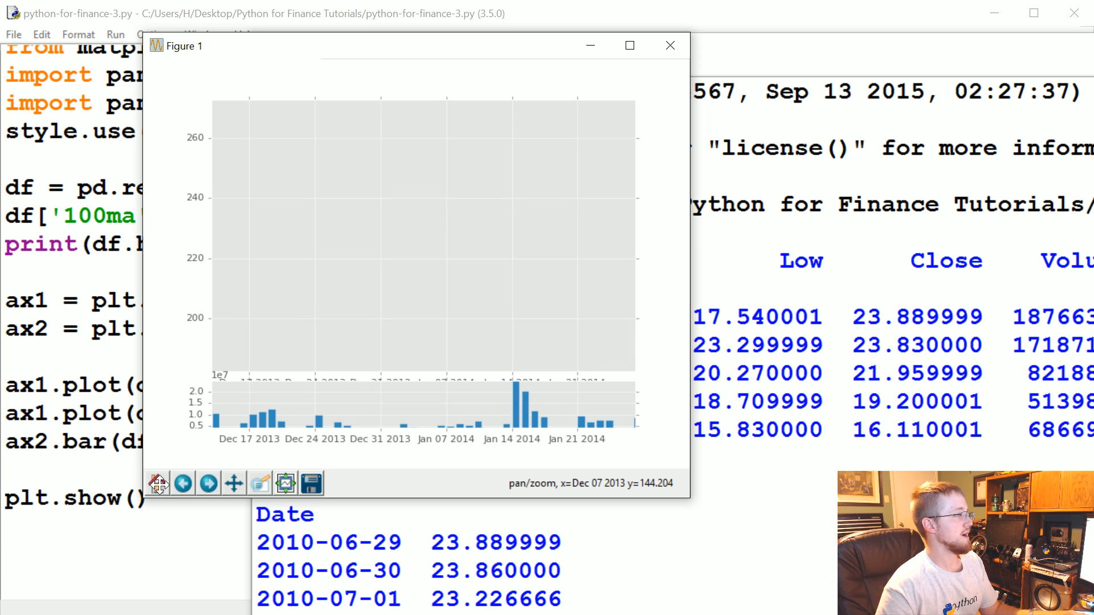
# Step: Reset the figure to its full 2010–2016 view with the Home button
pyautogui.click(157, 483)
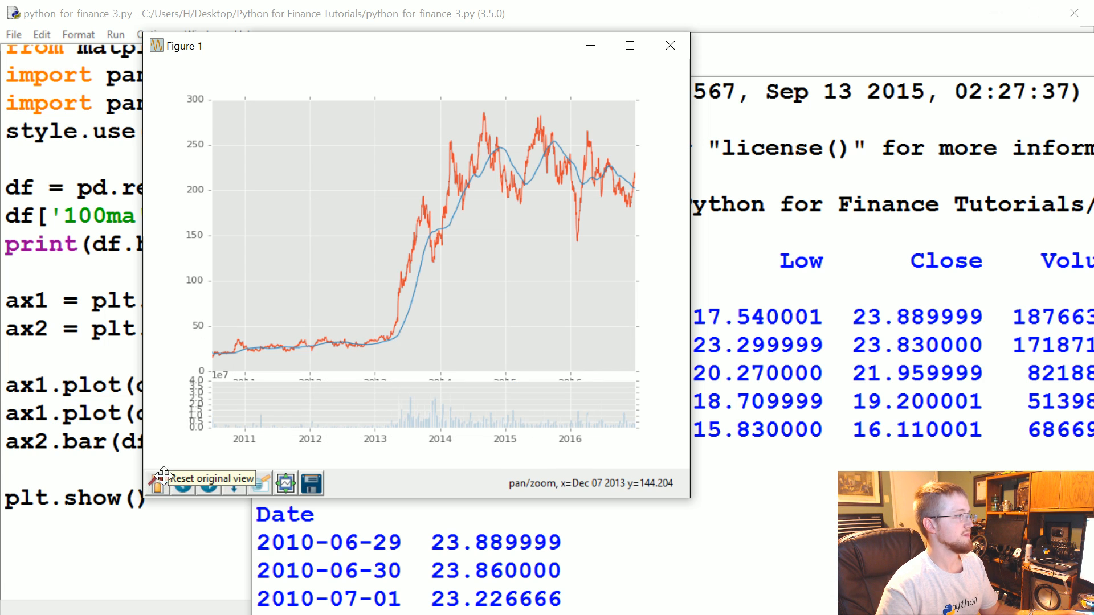
pyautogui.moveTo(644, 351)
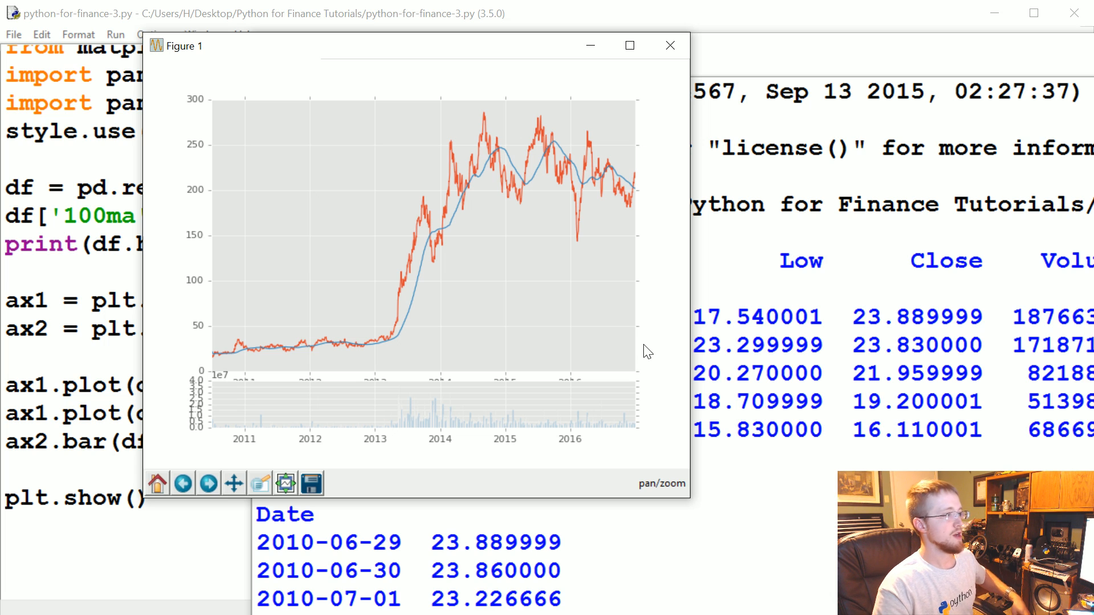